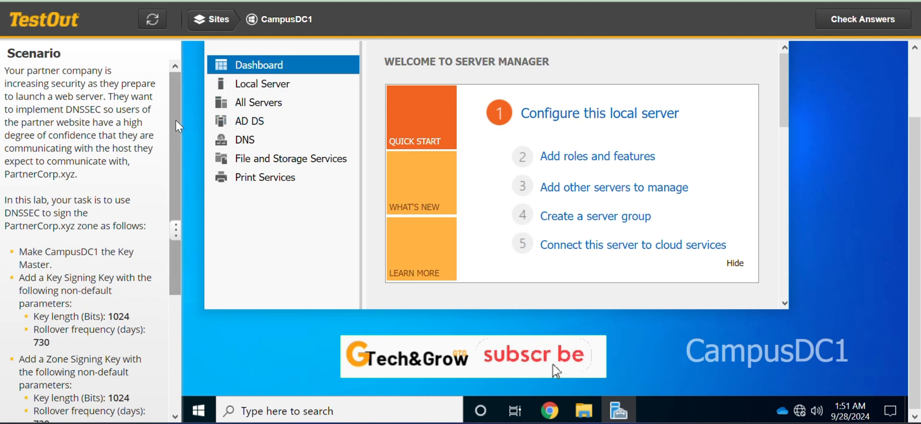
- Launch the DNS management console from Server Manager's Tools menu
scroll("down", 3)
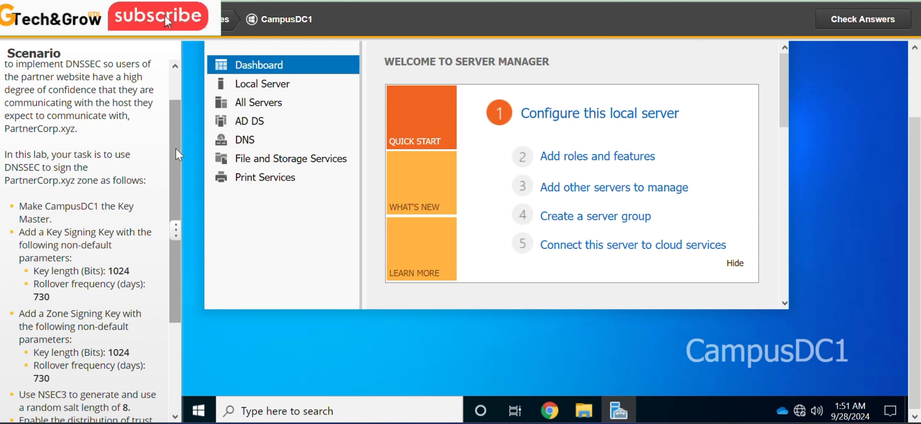
mouse_move(173, 31)
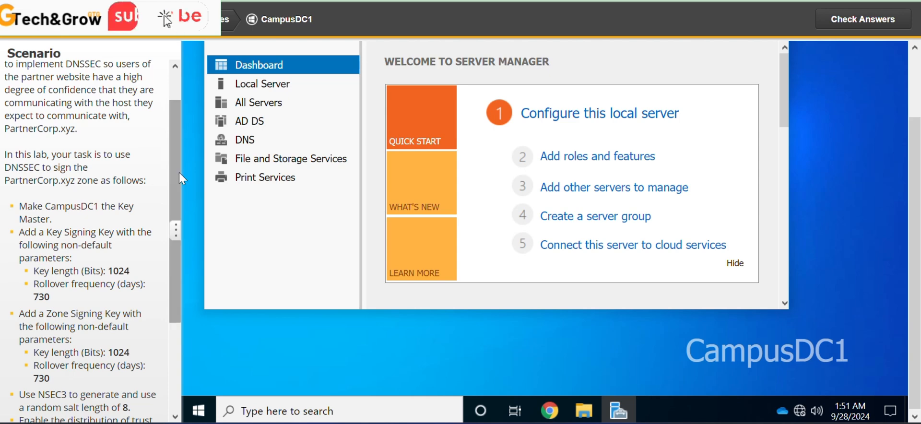
scroll("down", 3)
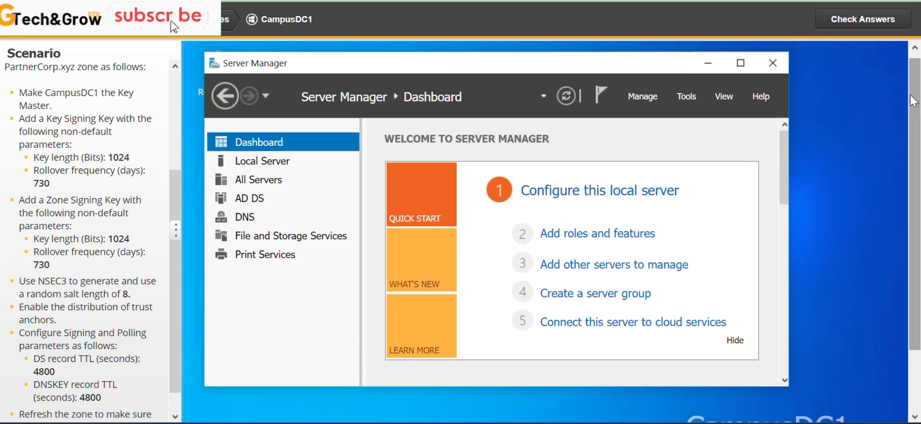
mouse_move(680, 112)
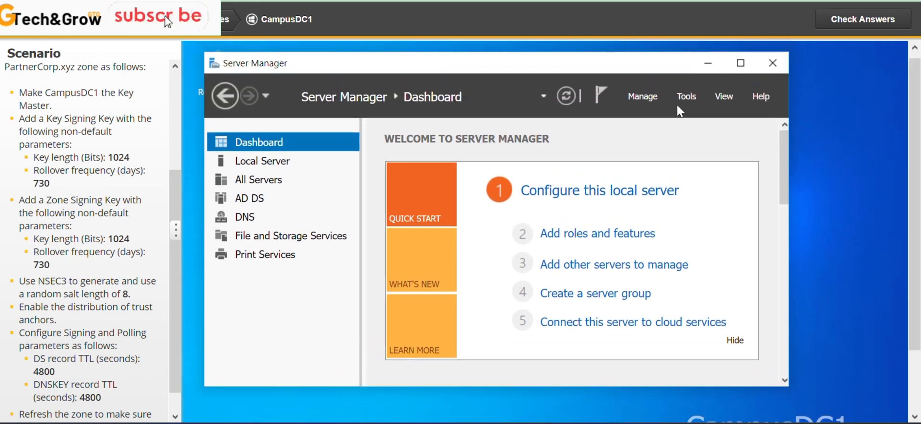
left_click(685, 96)
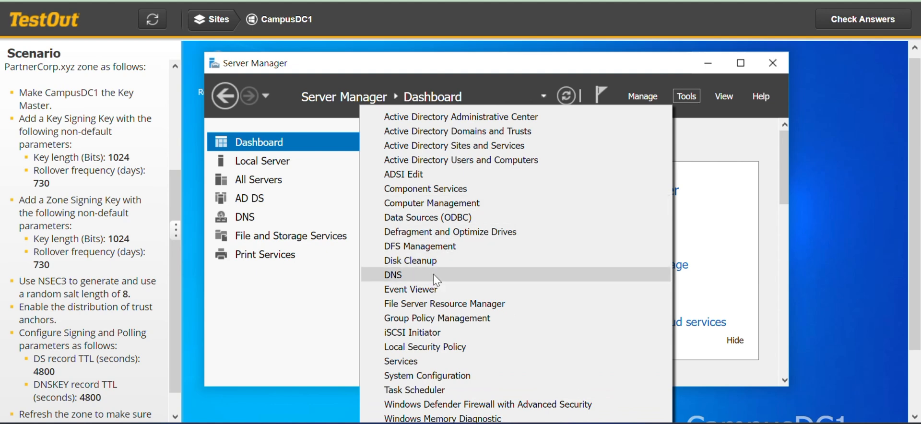
left_click(392, 274)
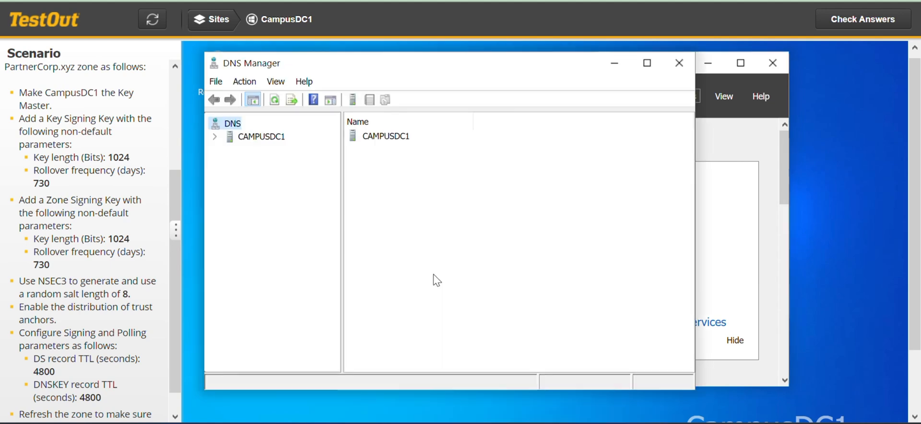
mouse_move(173, 211)
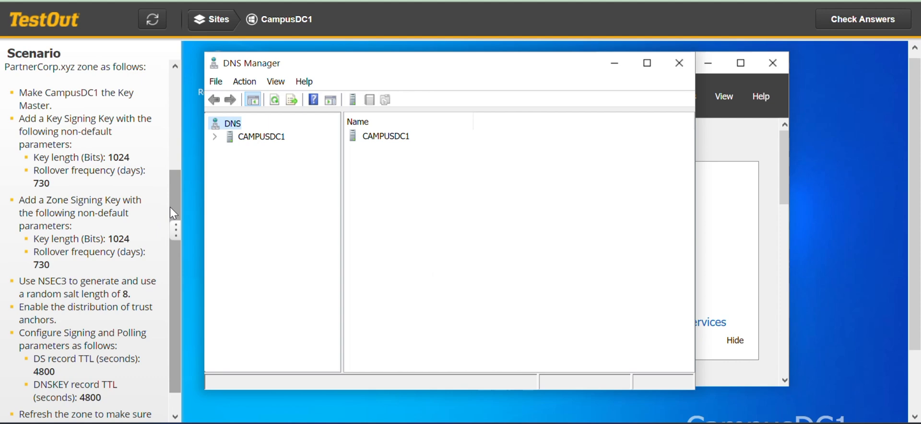
- Expand CAMPUSDC1 and its Forward Lookup Zones to reveal partnercorp.xyz
scroll("up", 3)
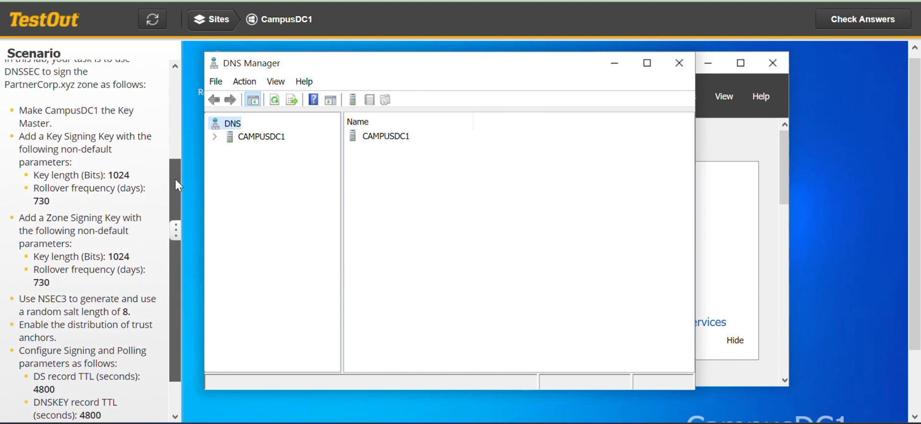
scroll("up", 3)
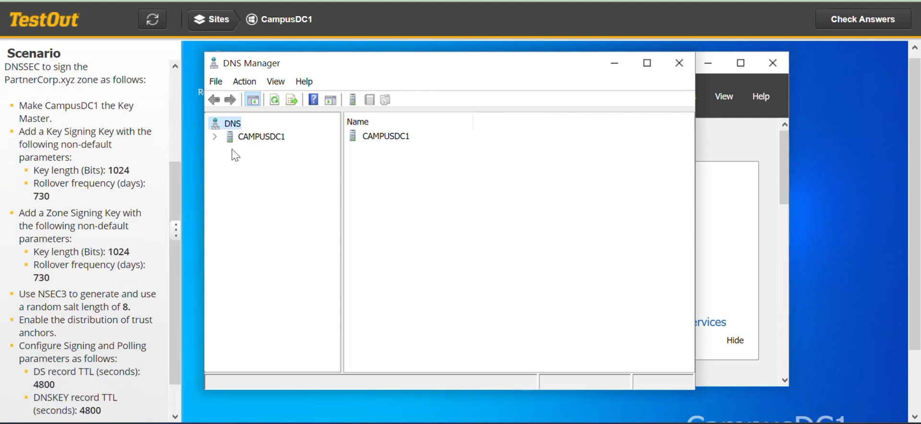
left_click(215, 136)
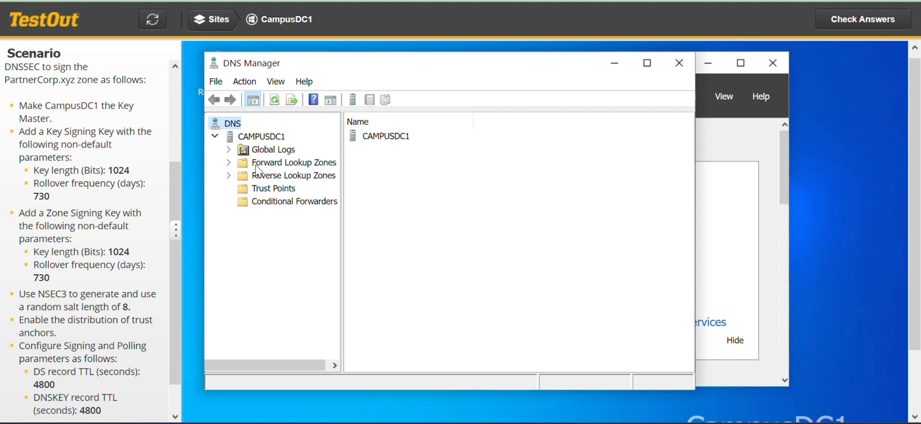
left_click(228, 163)
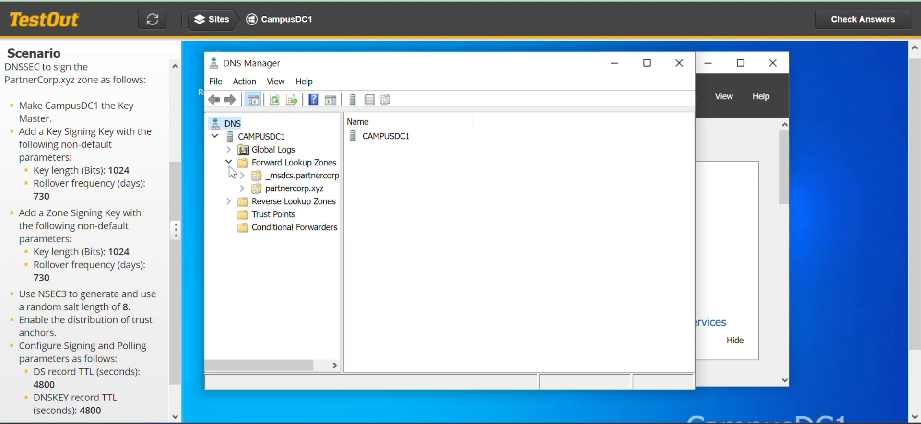
mouse_move(318, 199)
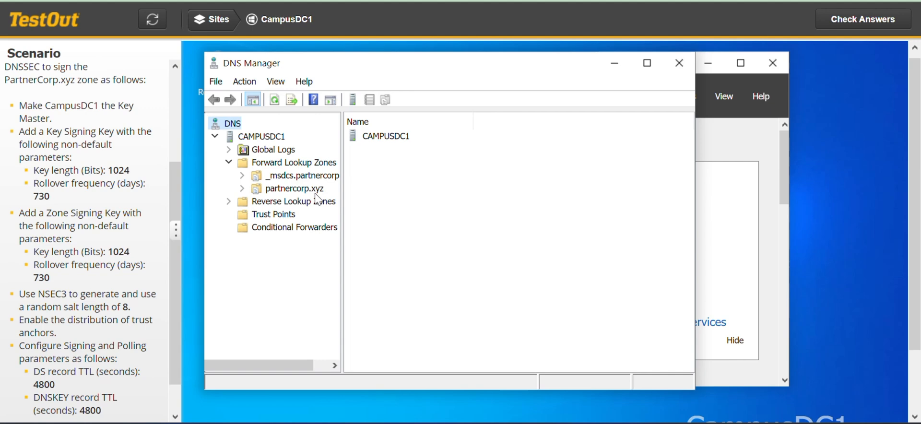
mouse_move(296, 198)
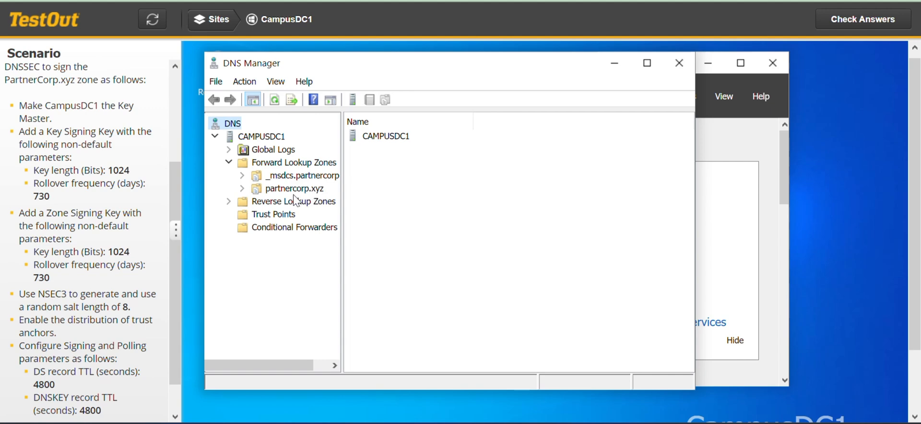
mouse_move(307, 196)
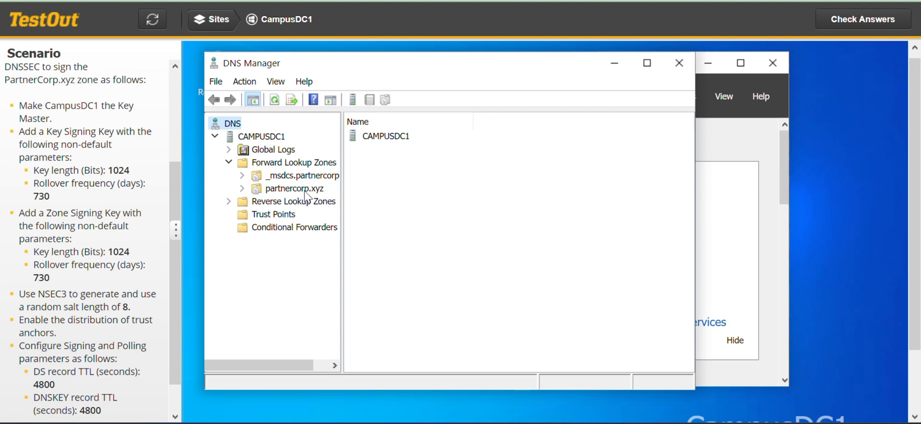
- Start signing partnercorp.xyz with customized parameters and CampusDC1 as Key Master, reaching the KSK page
right_click(291, 188)
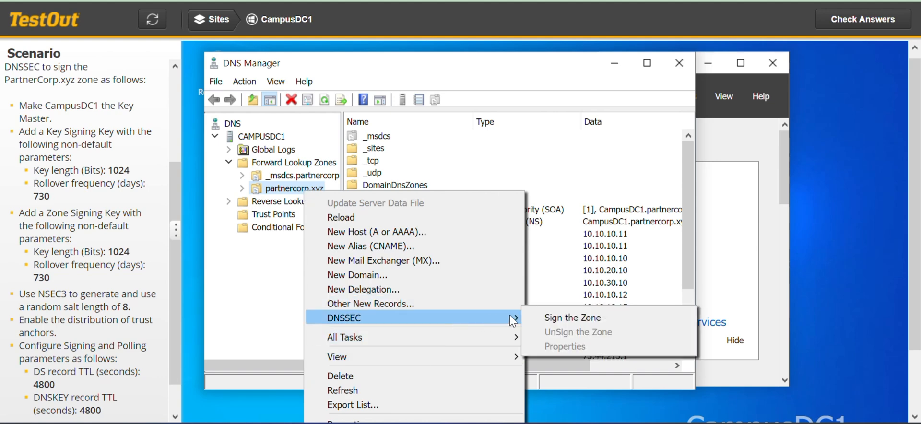
left_click(572, 318)
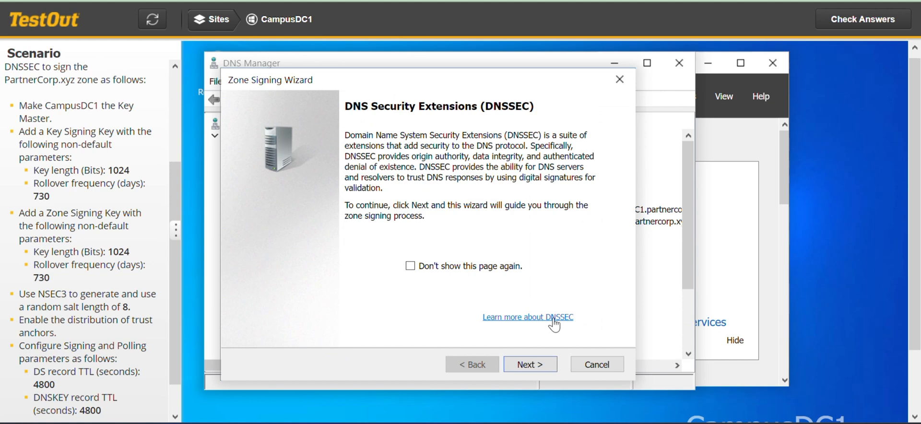
left_click(530, 364)
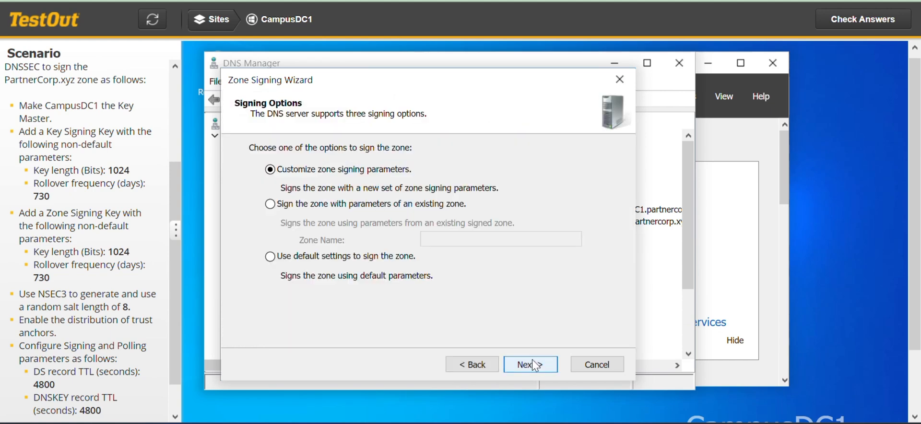
mouse_move(566, 351)
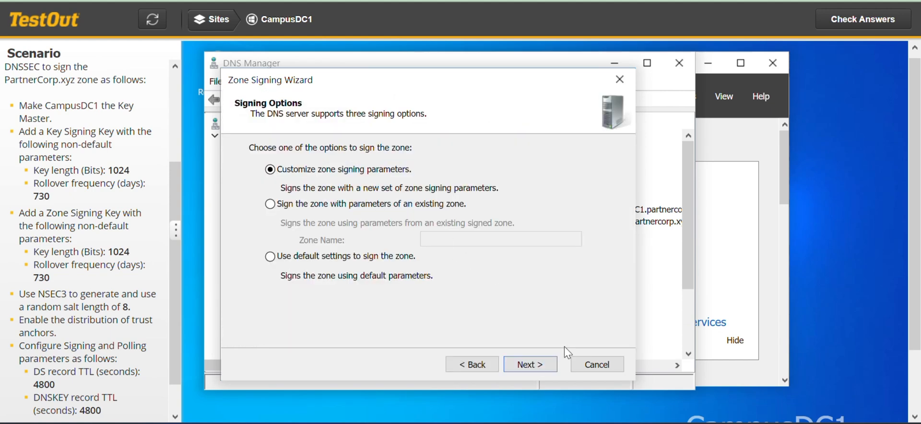
left_click(529, 365)
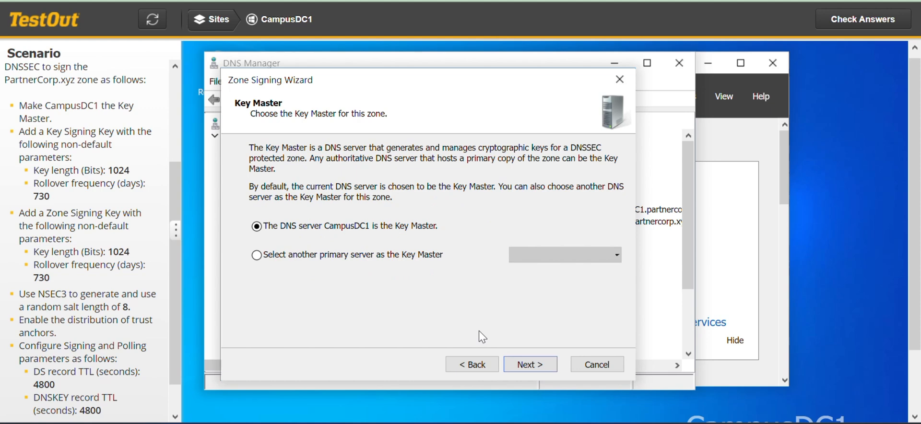
mouse_move(529, 364)
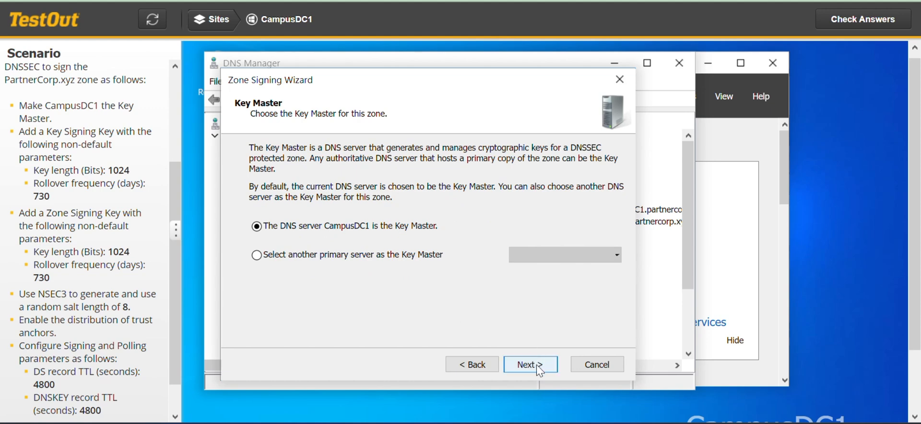
left_click(529, 364)
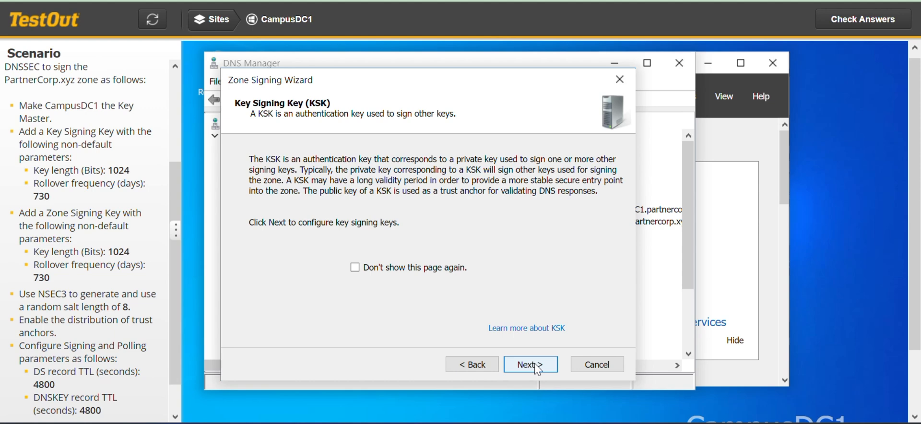
left_click(530, 365)
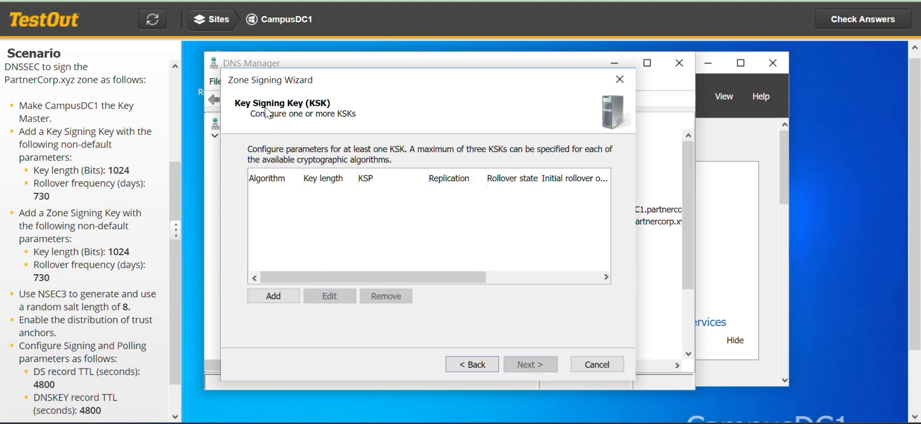
mouse_move(260, 125)
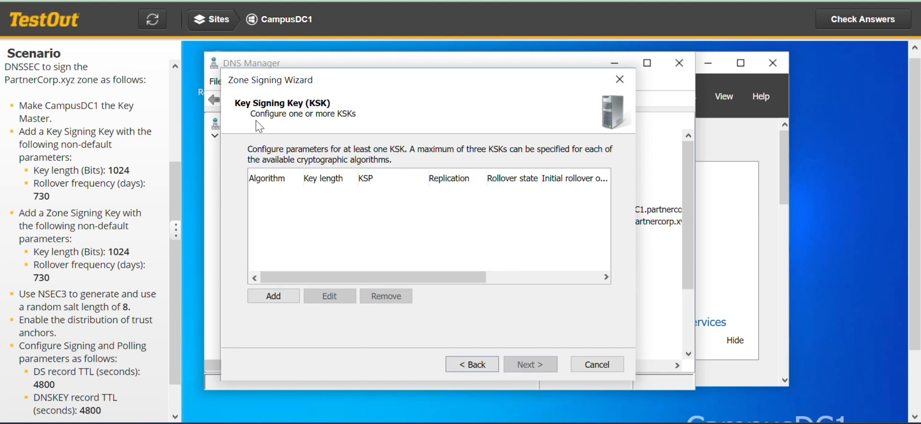
mouse_move(302, 315)
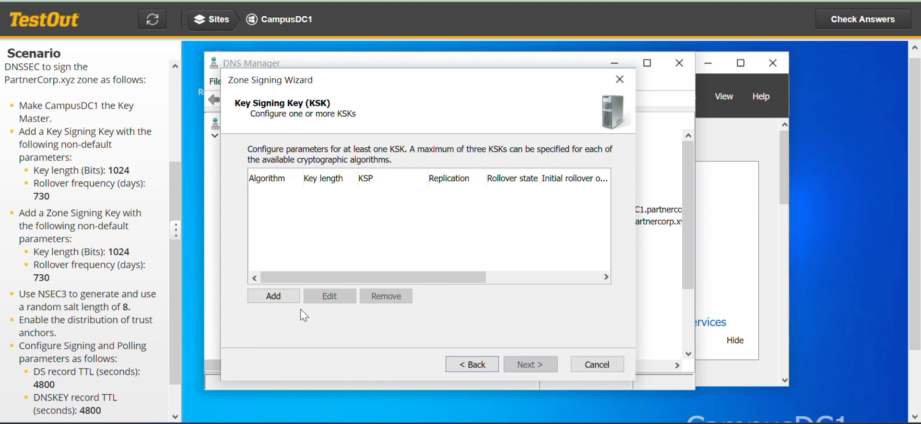
- Add a 1024-bit RSA/SHA-256 Key Signing Key with a 730-day rollover frequency
left_click(273, 296)
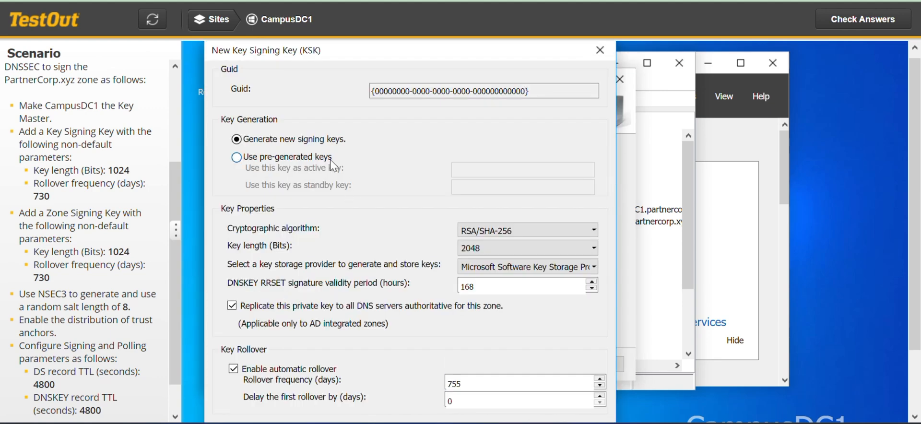
mouse_move(67, 173)
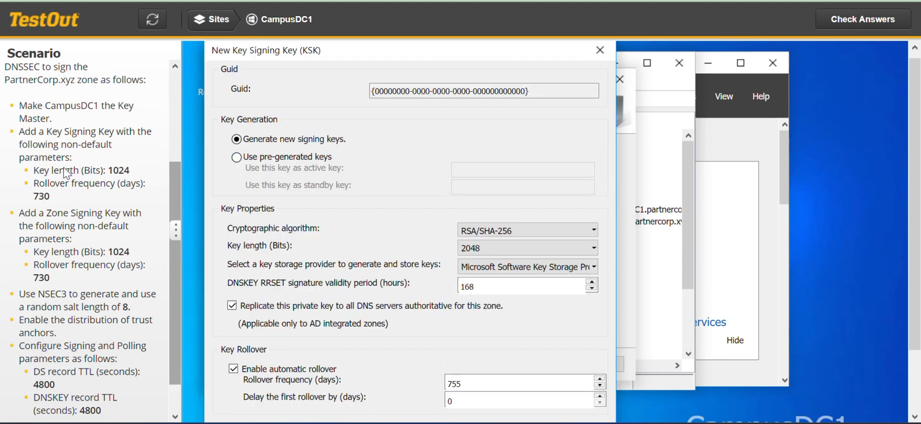
mouse_move(105, 175)
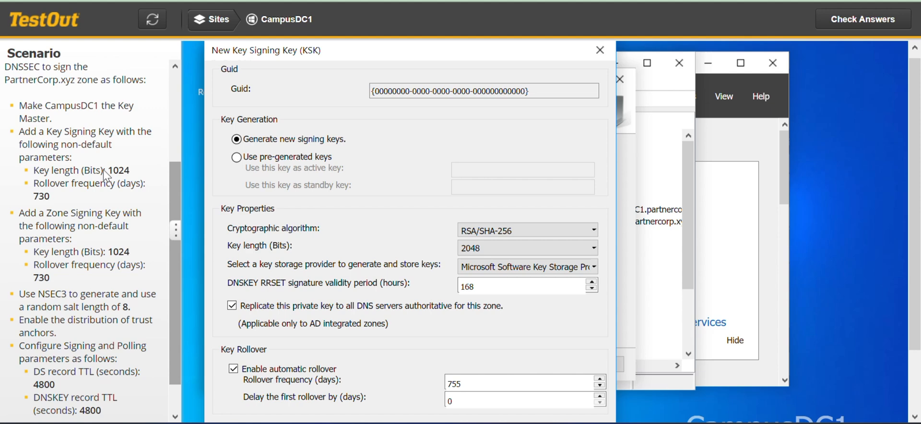
mouse_move(138, 179)
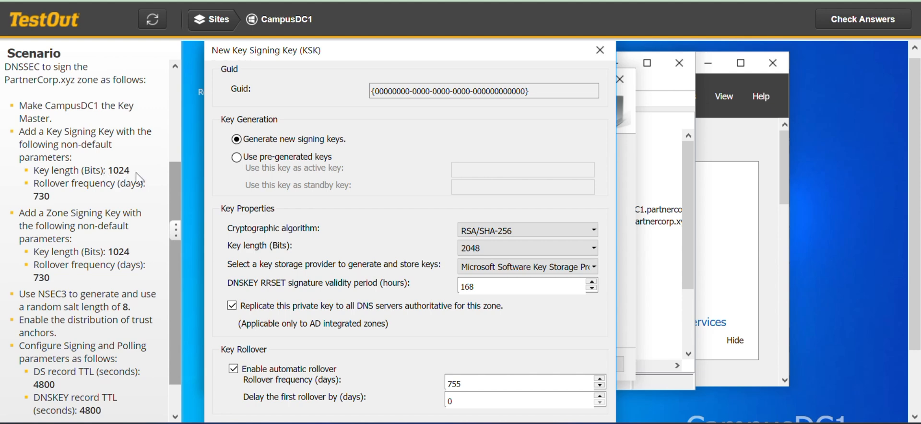
mouse_move(386, 253)
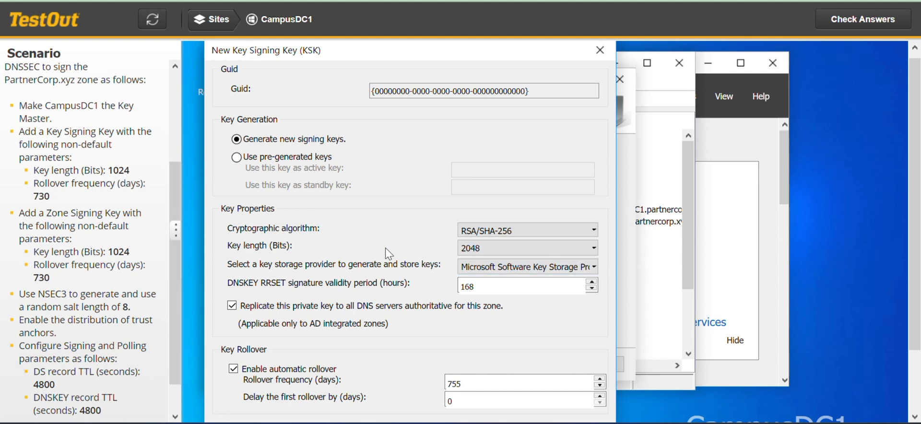
mouse_move(405, 258)
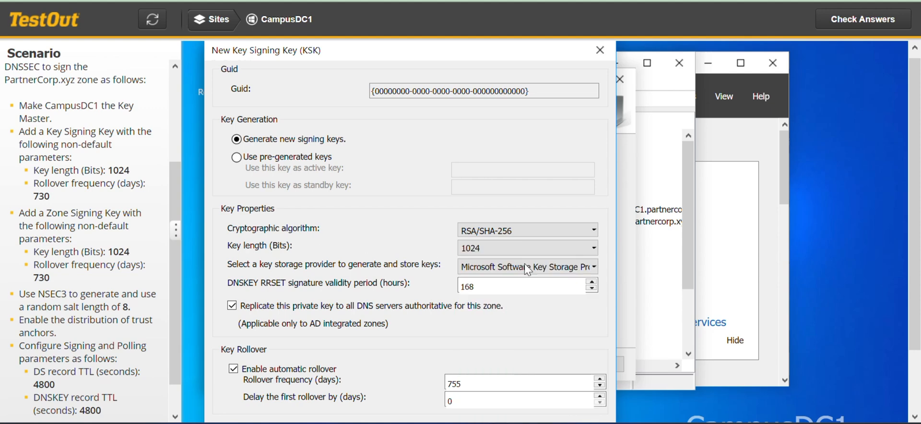
mouse_move(482, 311)
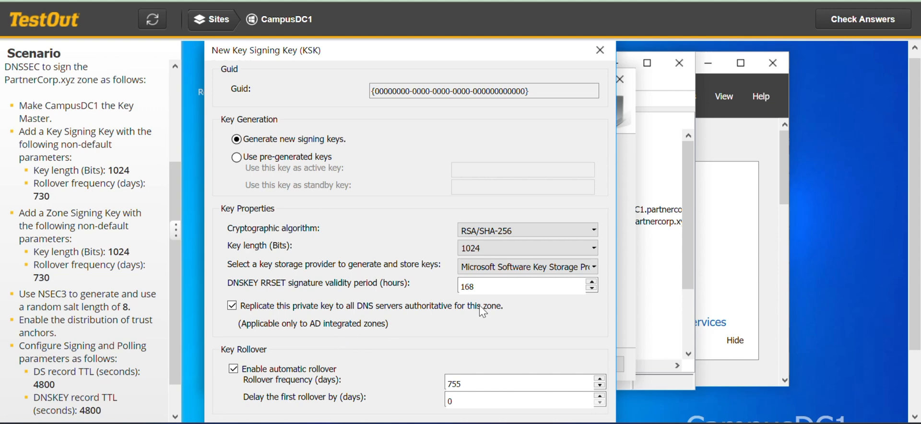
mouse_move(103, 188)
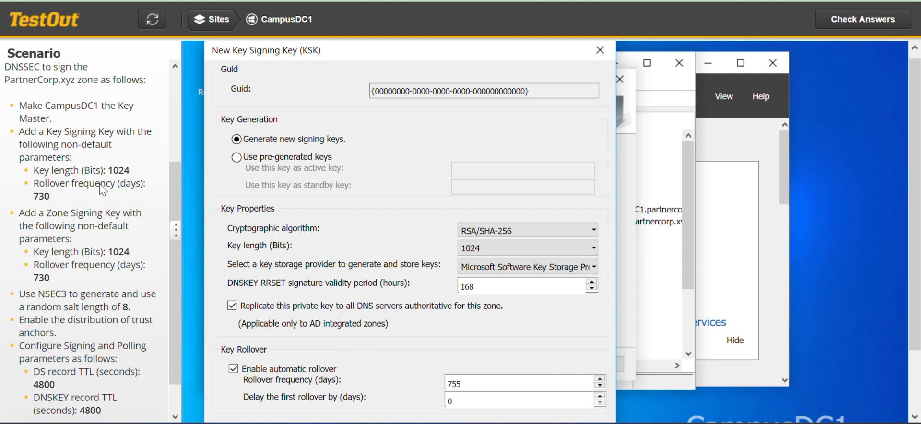
mouse_move(128, 193)
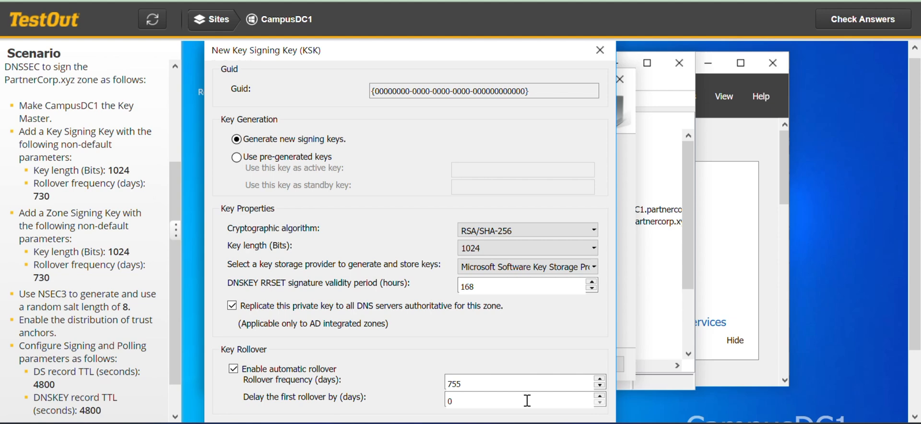
triple_click(520, 383)
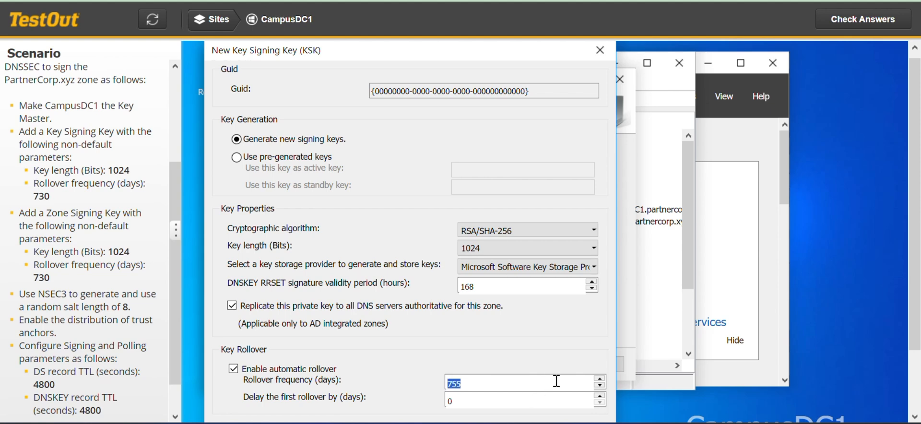
type("7557")
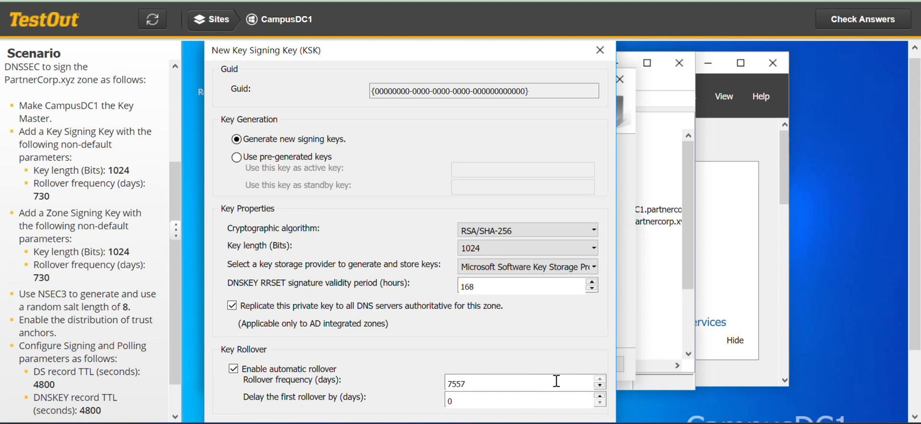
type("30")
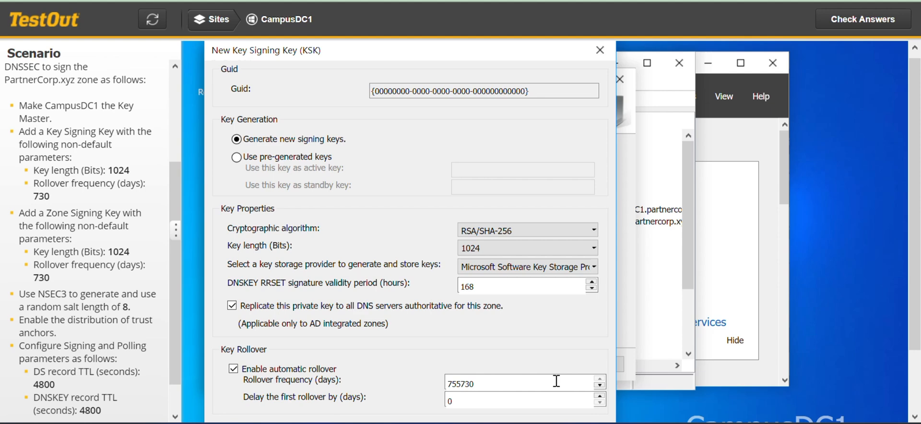
triple_click(517, 383)
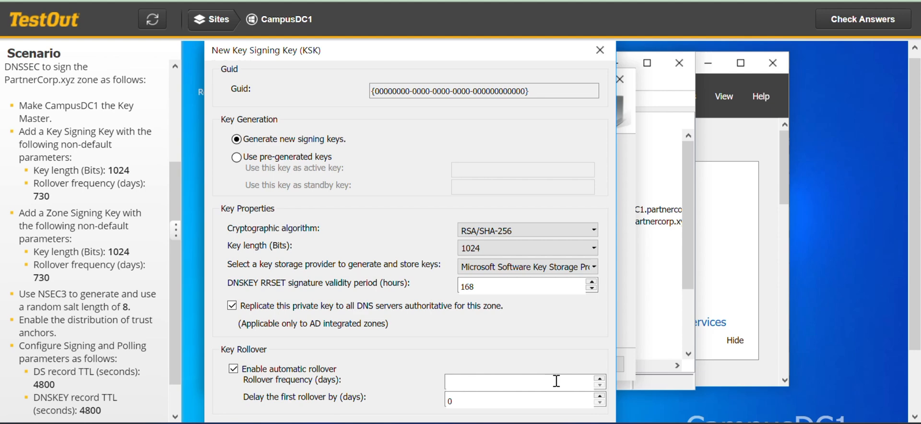
type("730")
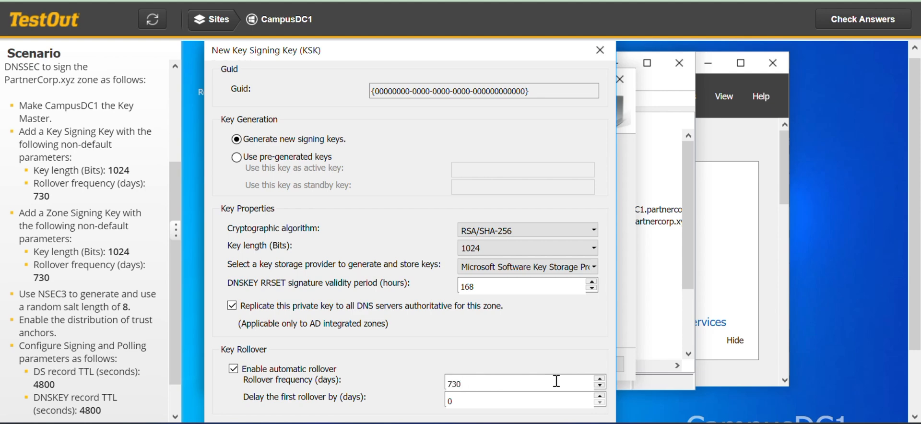
left_click(499, 382)
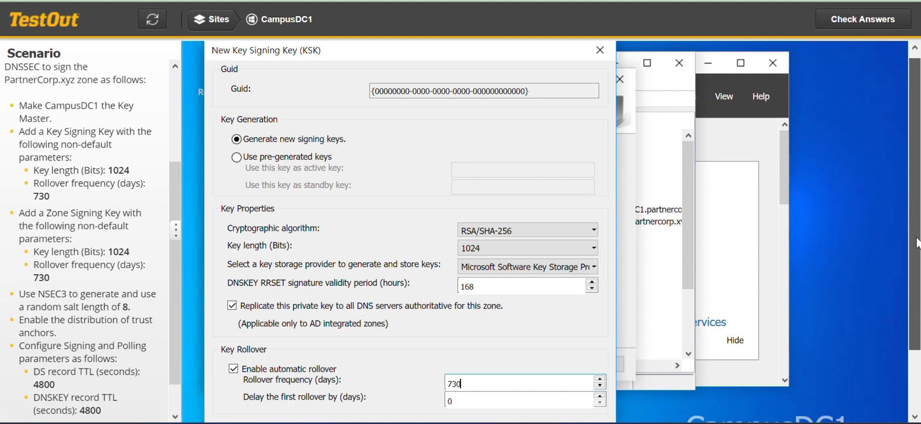
scroll("down", 3)
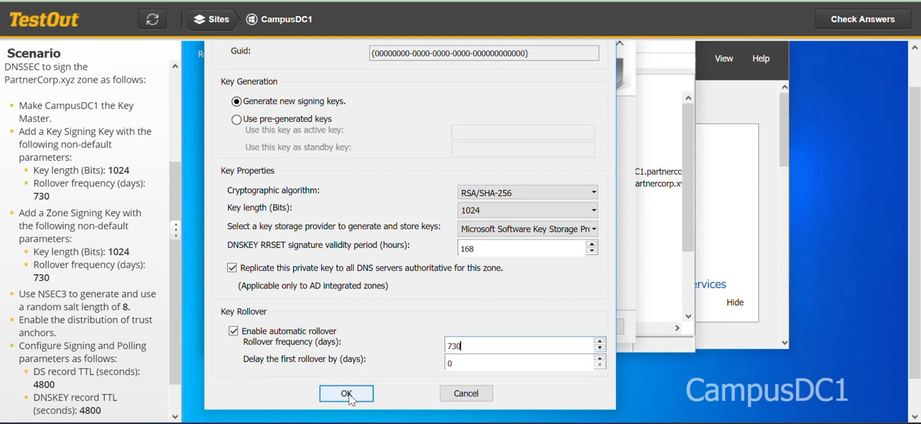
left_click(347, 394)
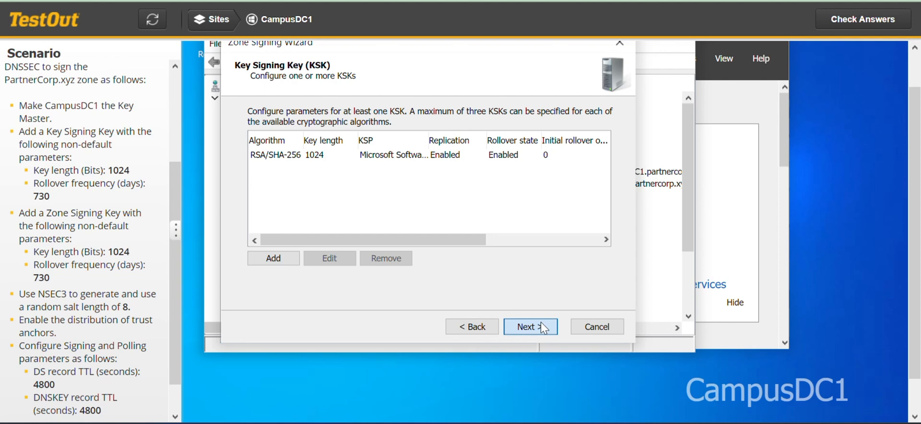
- Add a 1024-bit RSA/SHA-256 Zone Signing Key with a 730-day rollover frequency
left_click(530, 326)
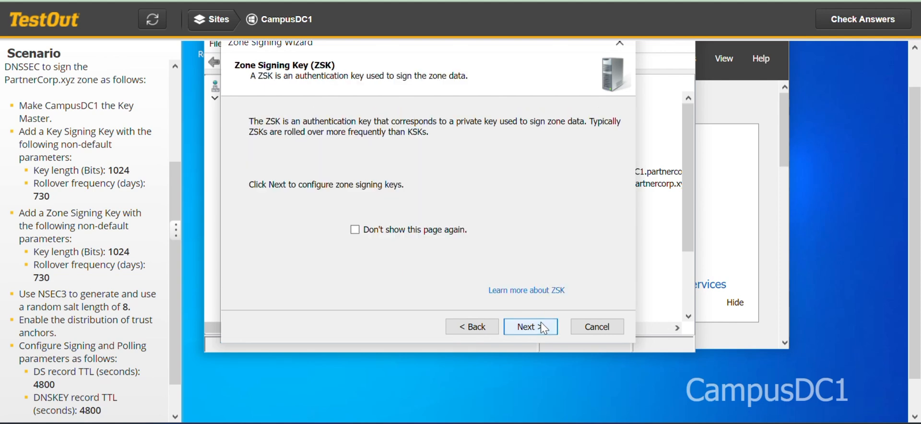
mouse_move(543, 332)
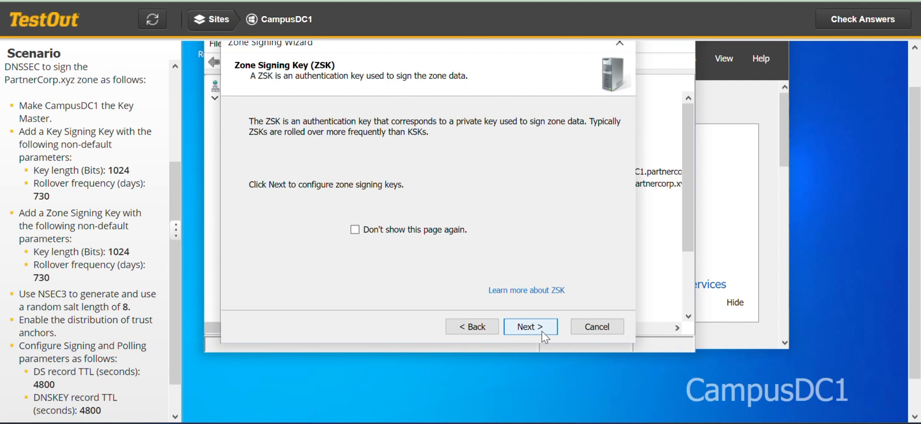
left_click(530, 326)
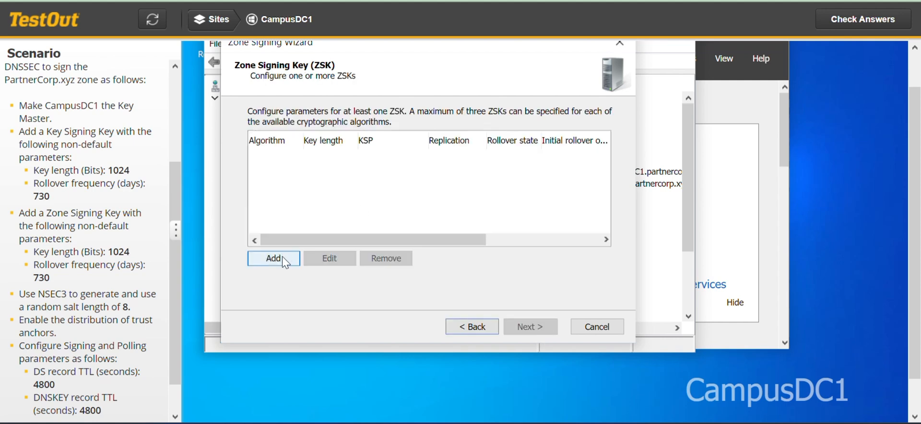
left_click(273, 258)
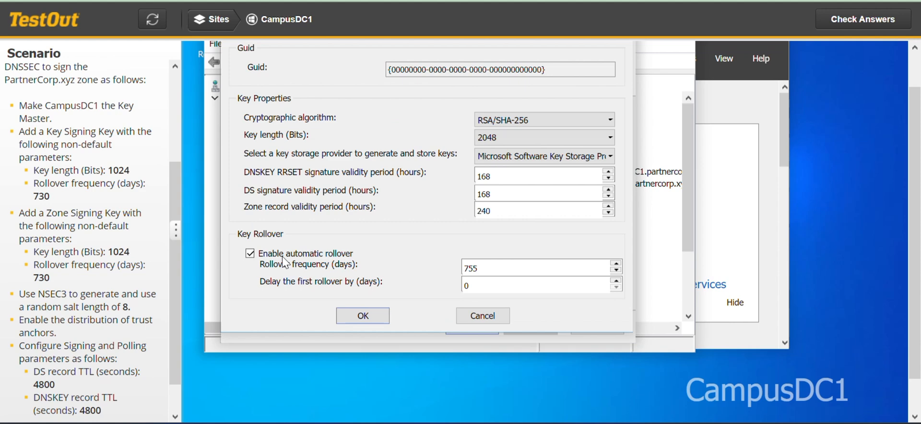
mouse_move(600, 170)
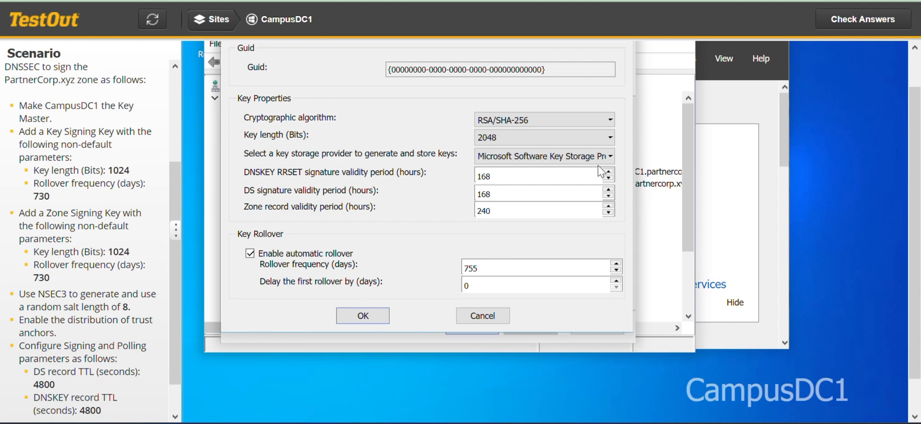
mouse_move(70, 264)
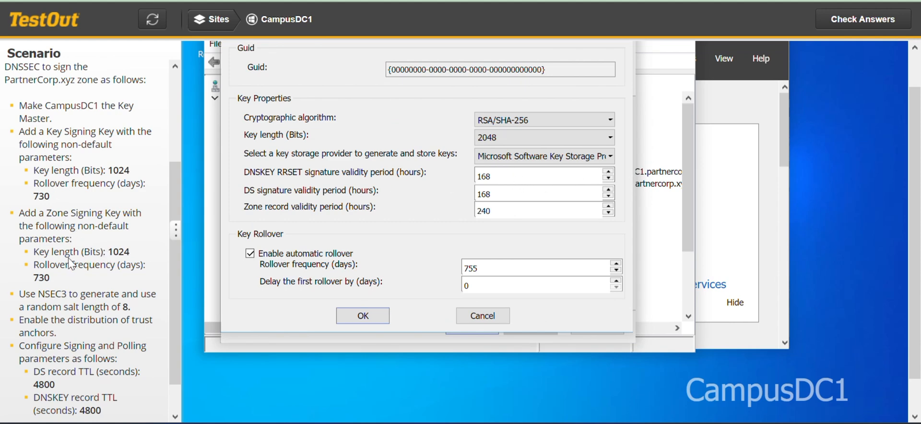
mouse_move(135, 258)
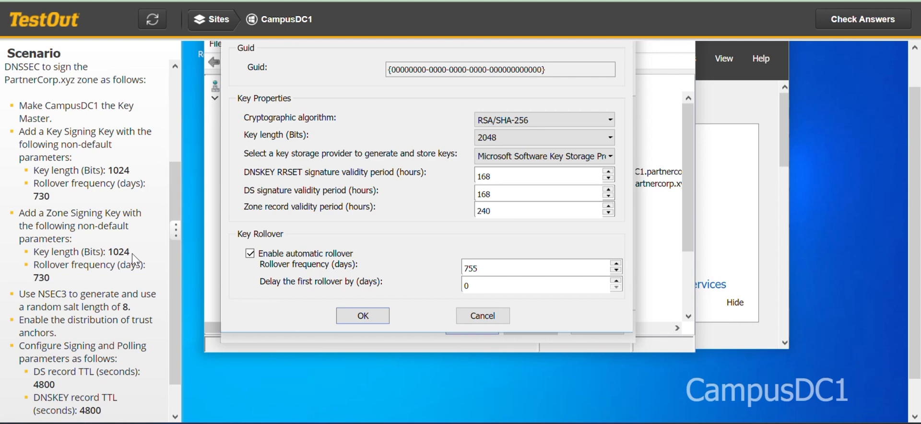
mouse_move(612, 155)
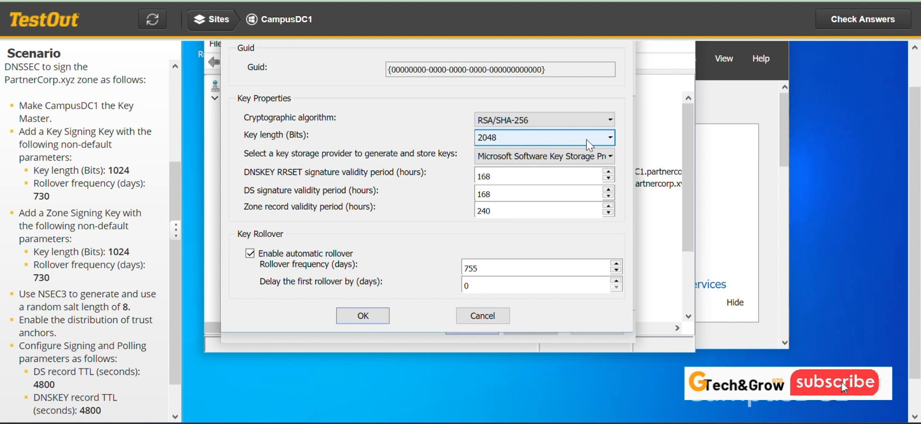
left_click(610, 137)
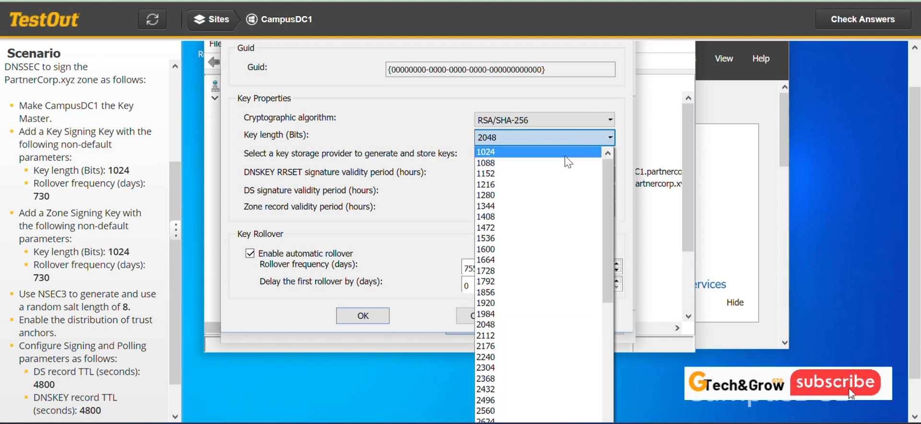
left_click(485, 152)
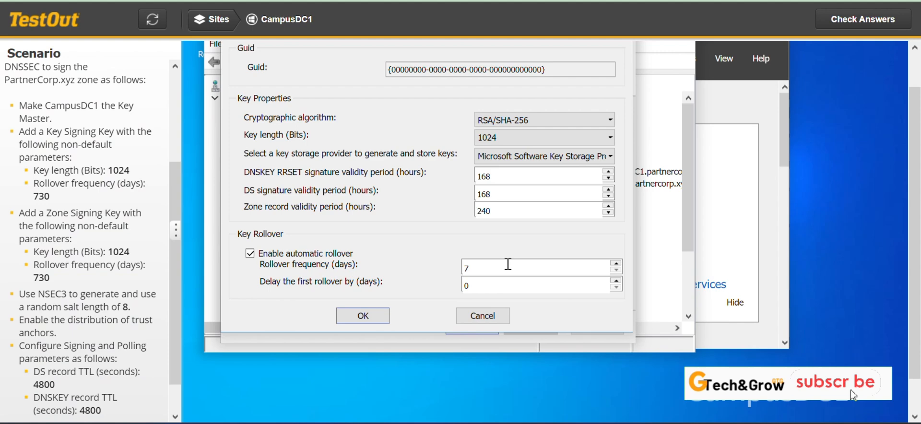
mouse_move(851, 394)
type("30")
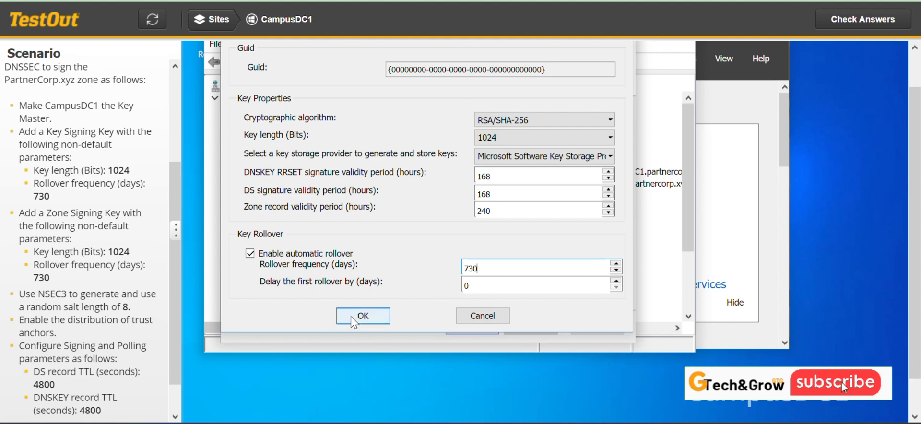
left_click(363, 315)
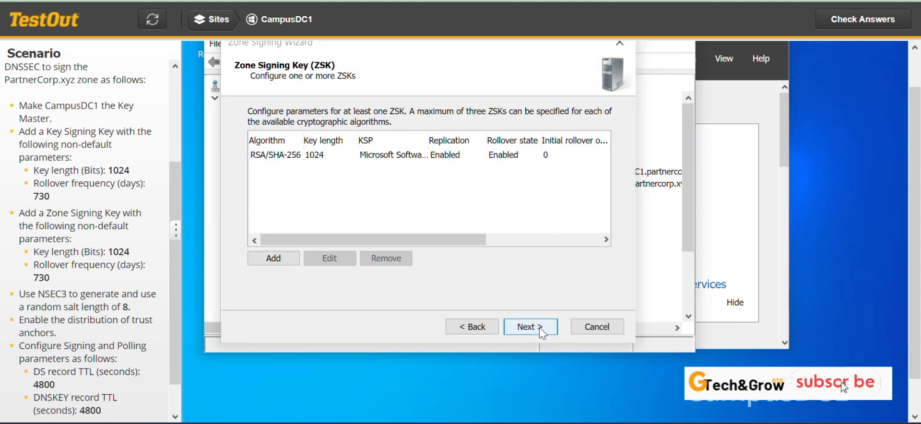
- Keep NSEC3 with 50 iterations and set the random salt length to 8
left_click(530, 327)
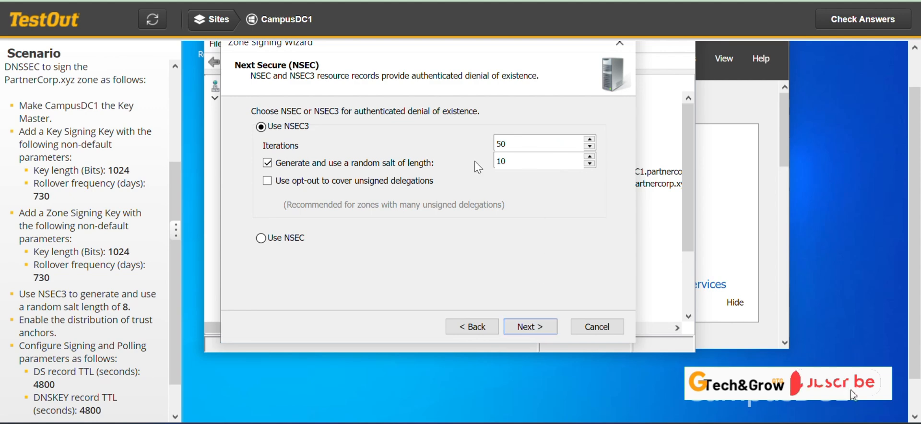
mouse_move(470, 169)
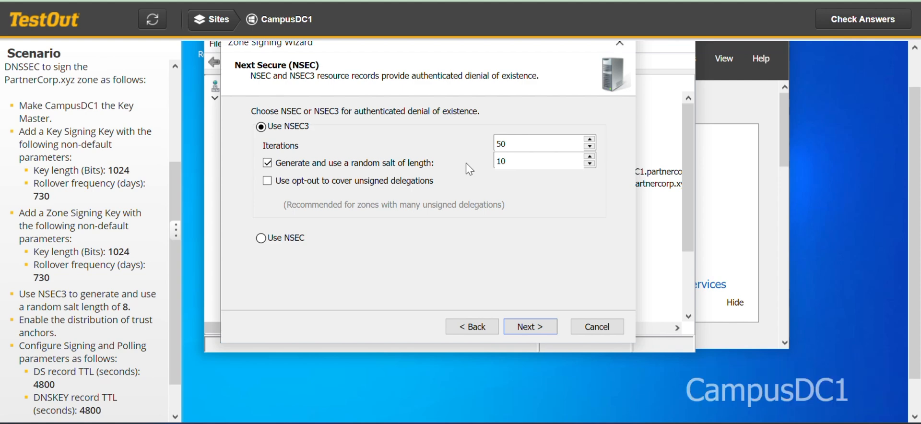
mouse_move(357, 132)
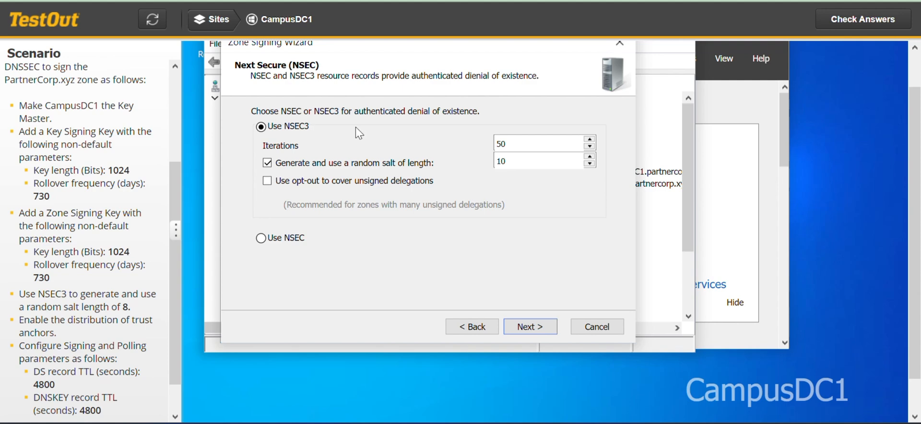
mouse_move(340, 143)
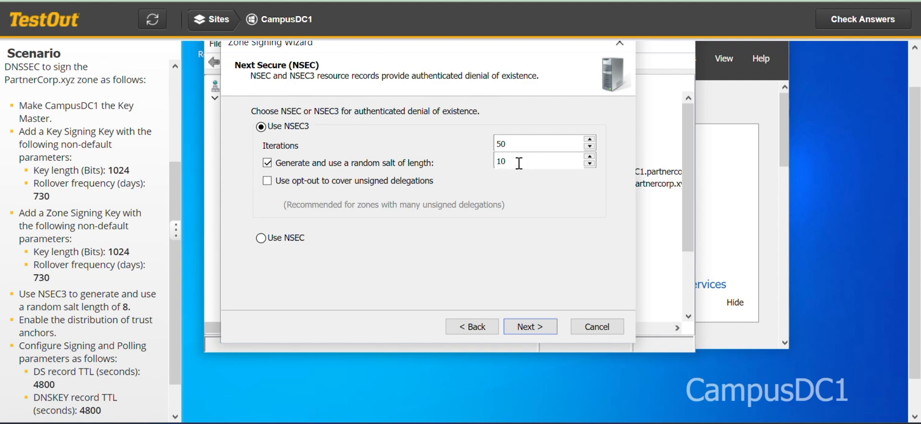
triple_click(526, 160)
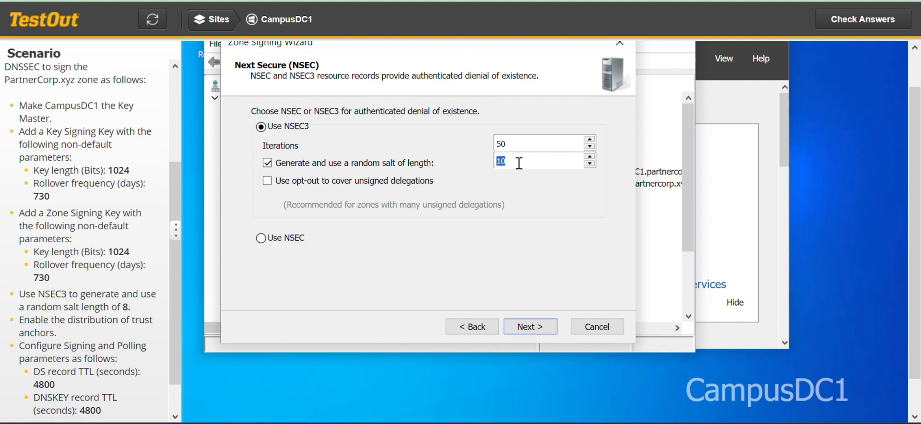
type("8")
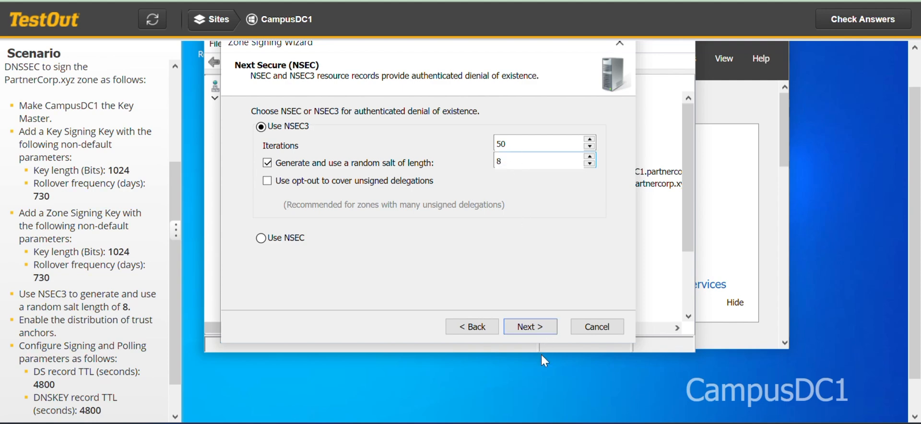
mouse_move(530, 326)
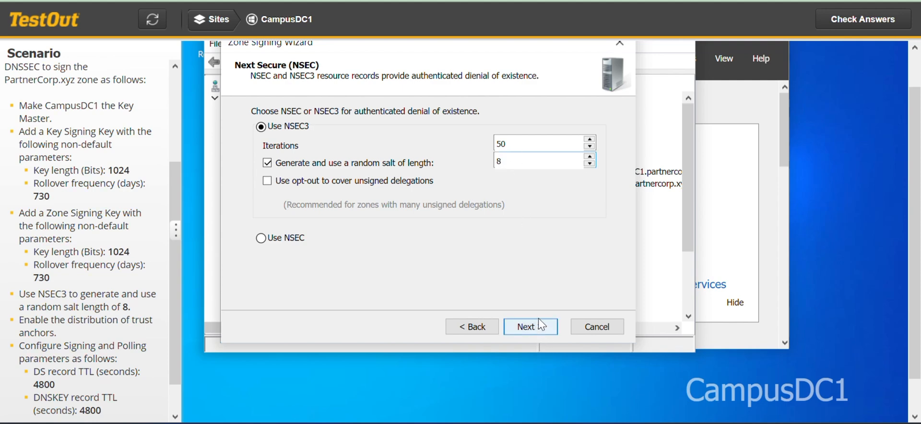
- Enable distribution of trust anchors for the partnercorp.xyz zone
left_click(529, 326)
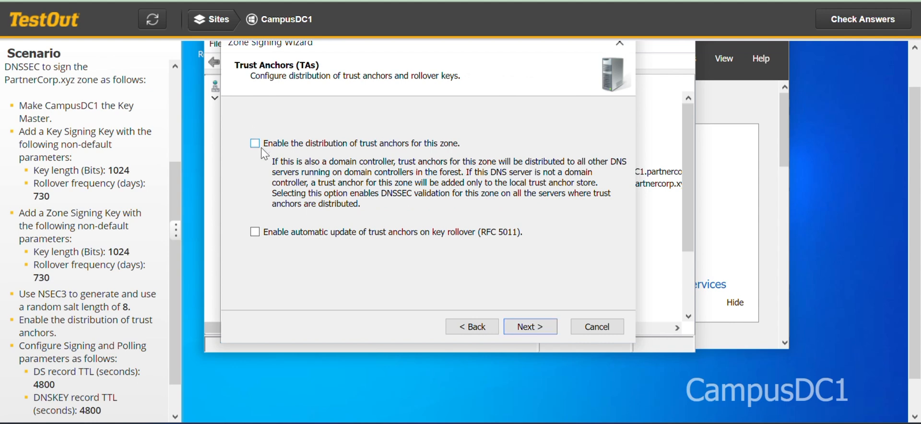
mouse_move(364, 153)
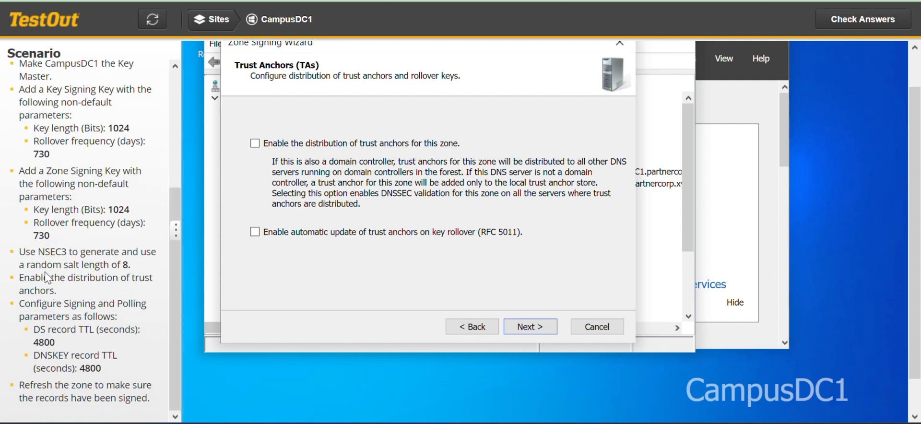
mouse_move(267, 160)
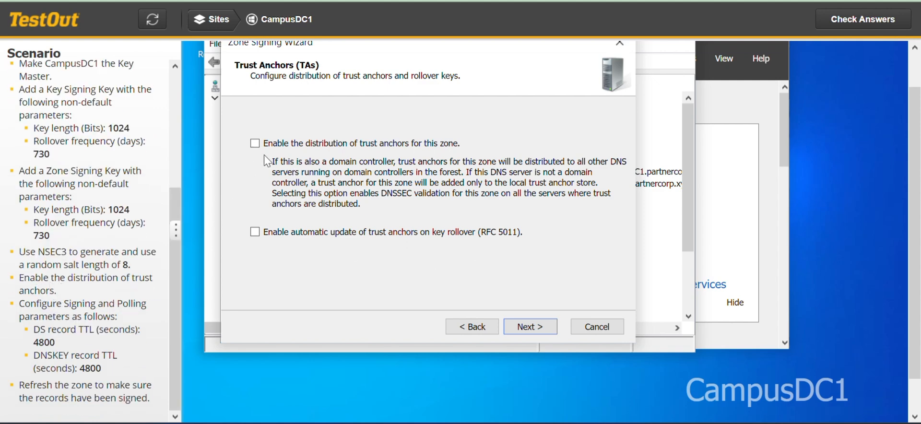
left_click(255, 143)
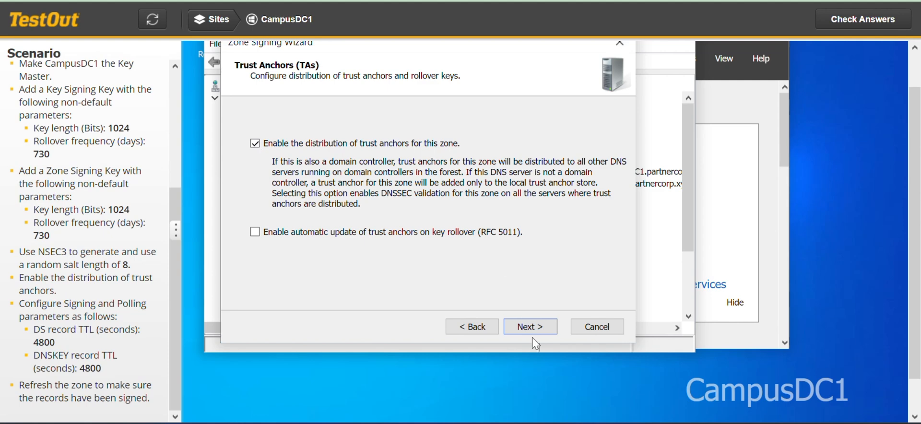
- Set DS and DNSKEY record TTLs to 4800 seconds and reach the parameter summary
left_click(529, 326)
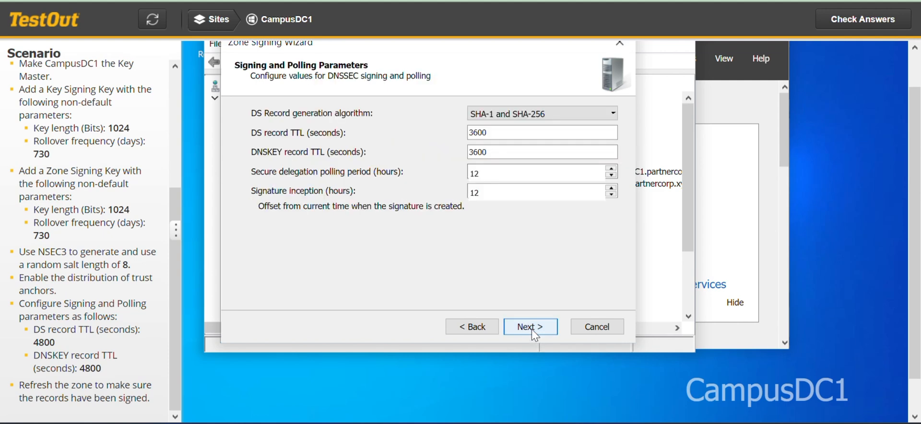
mouse_move(189, 308)
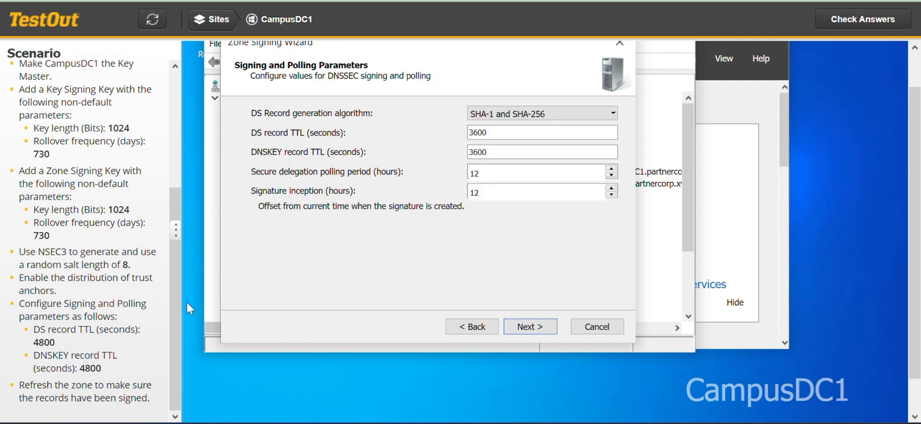
mouse_move(58, 304)
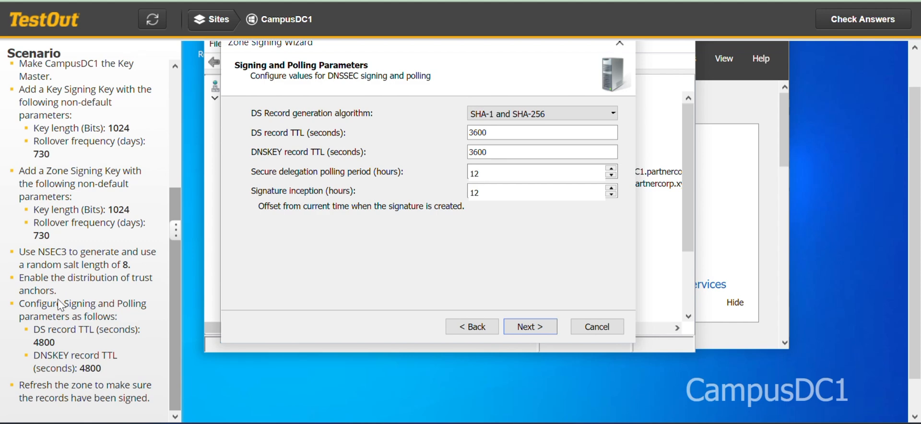
mouse_move(81, 310)
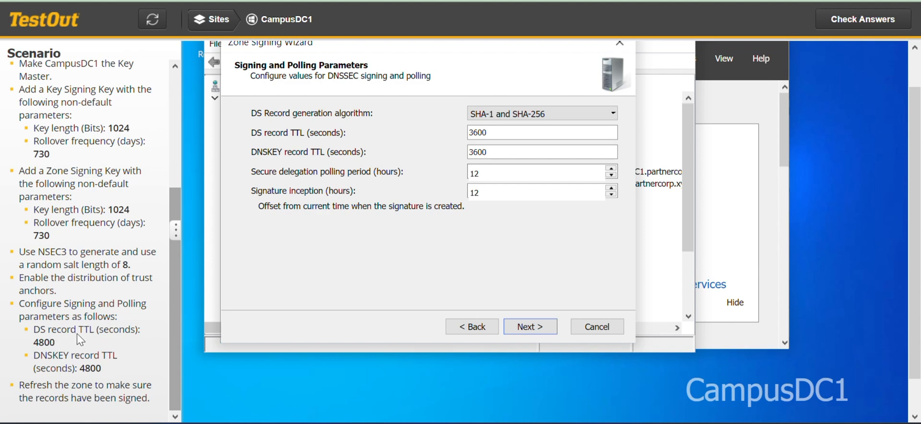
mouse_move(104, 340)
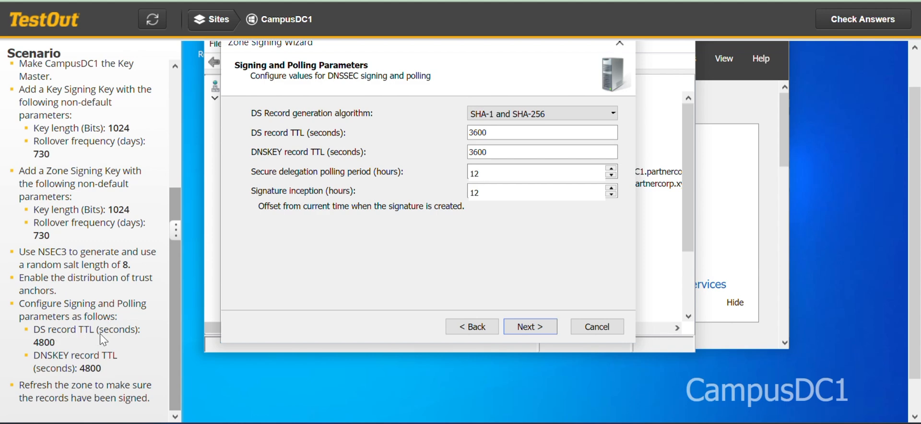
mouse_move(346, 131)
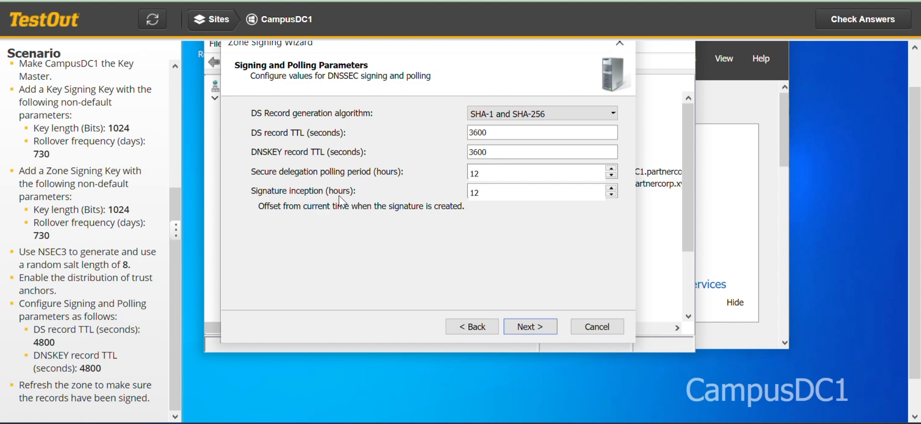
left_click(540, 132)
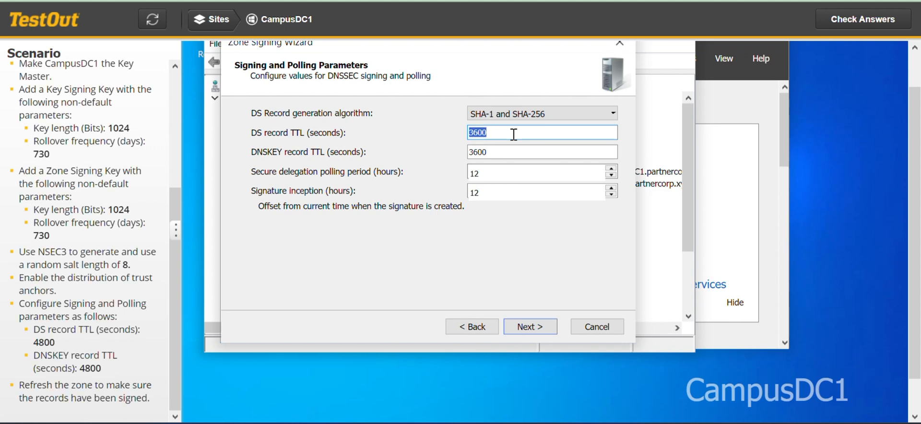
type("4")
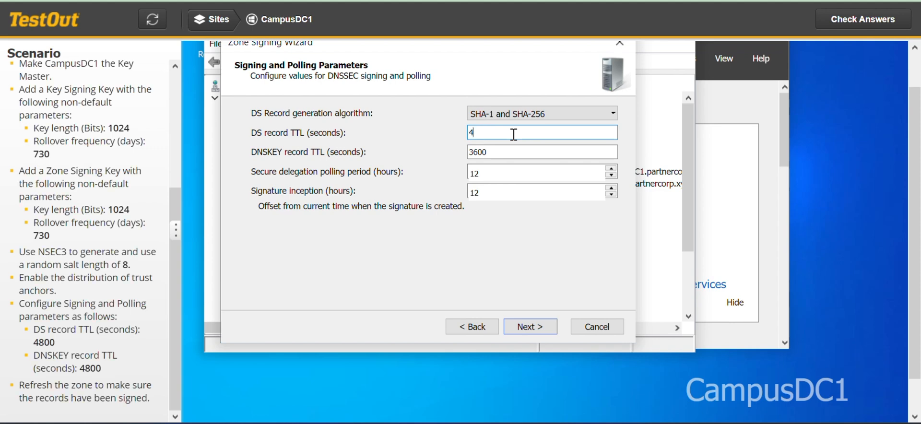
type("800")
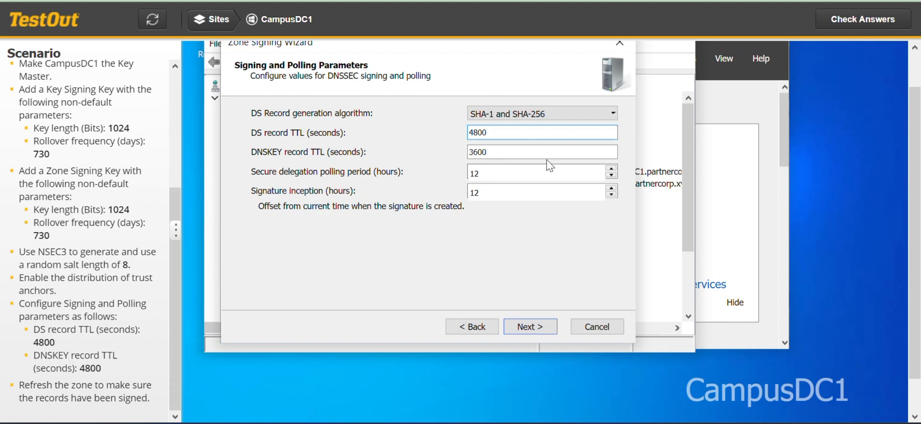
triple_click(540, 152)
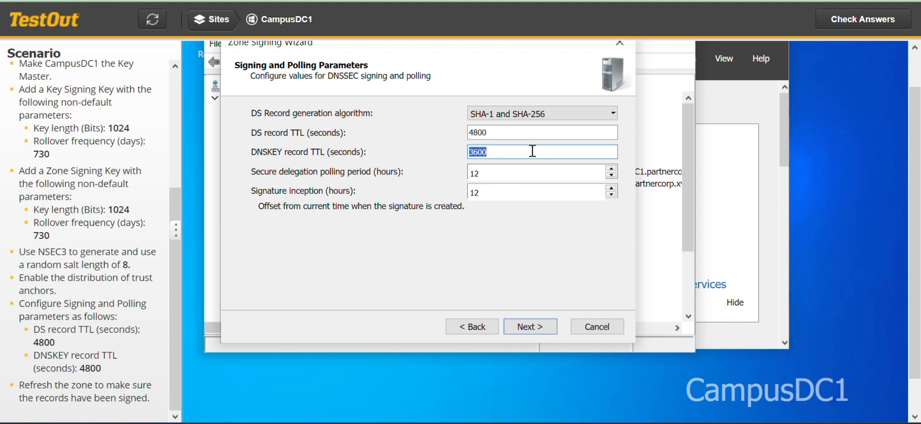
type("4")
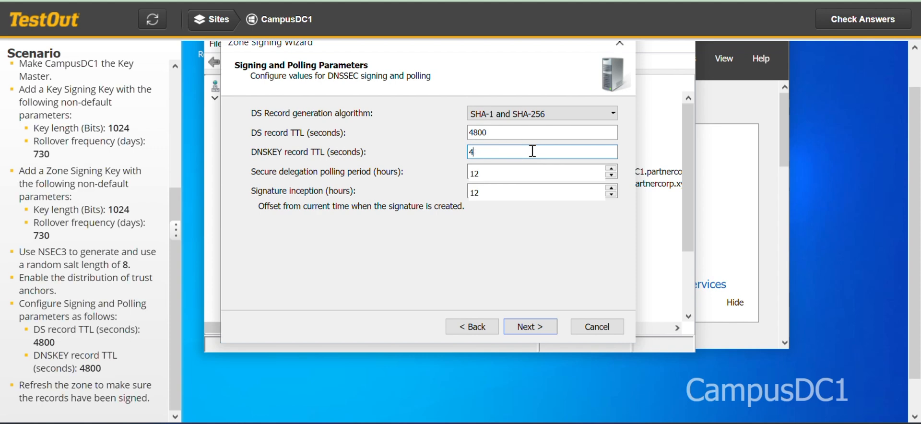
type("800")
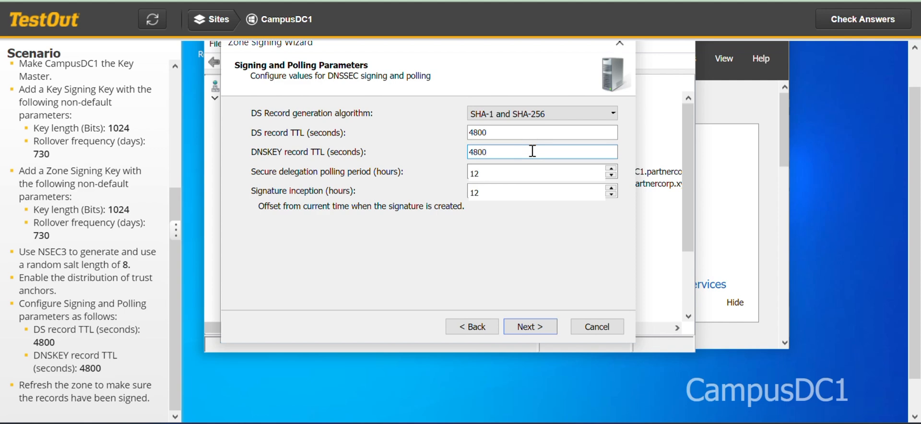
mouse_move(253, 334)
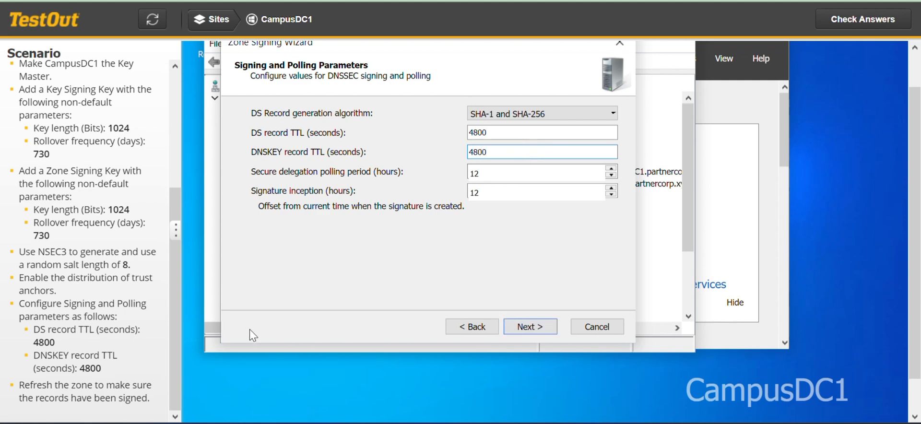
left_click(530, 326)
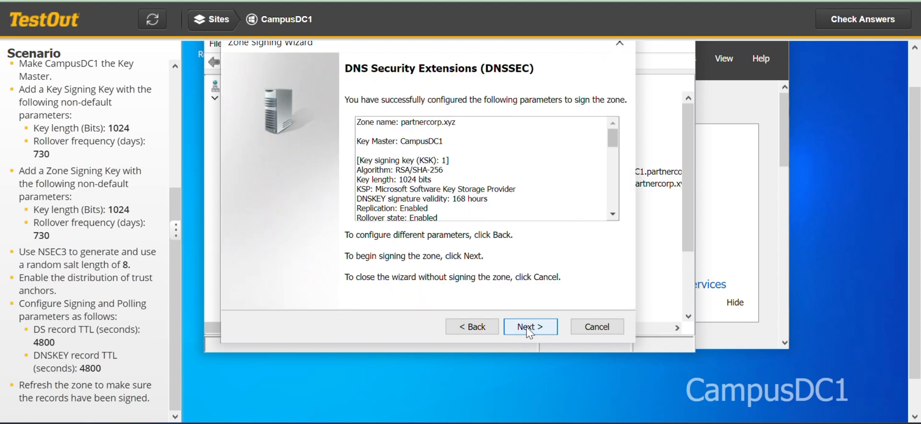
- Sign the partnercorp.xyz zone and finish the wizard
left_click(530, 326)
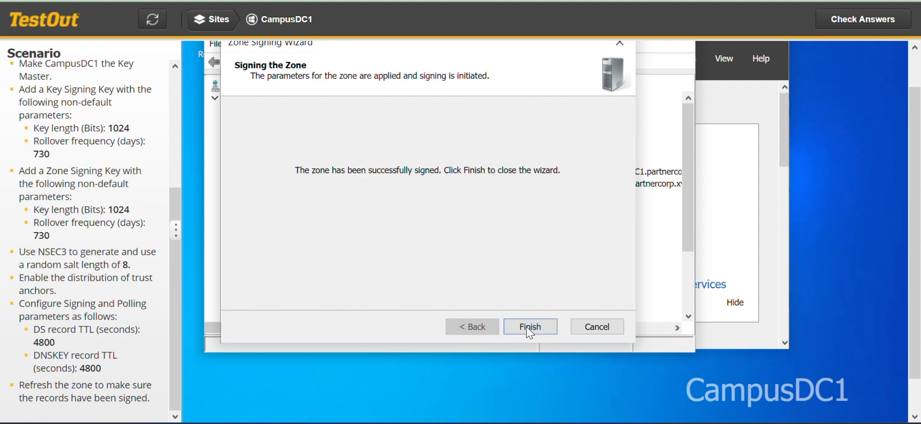
left_click(530, 326)
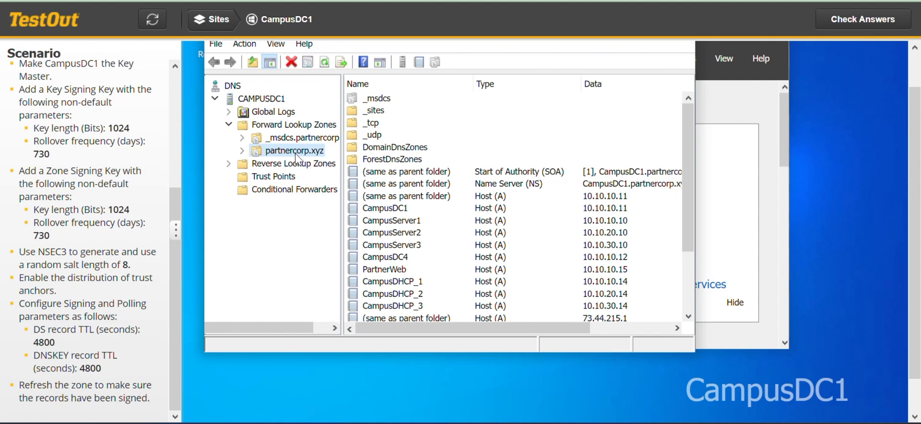
right_click(293, 151)
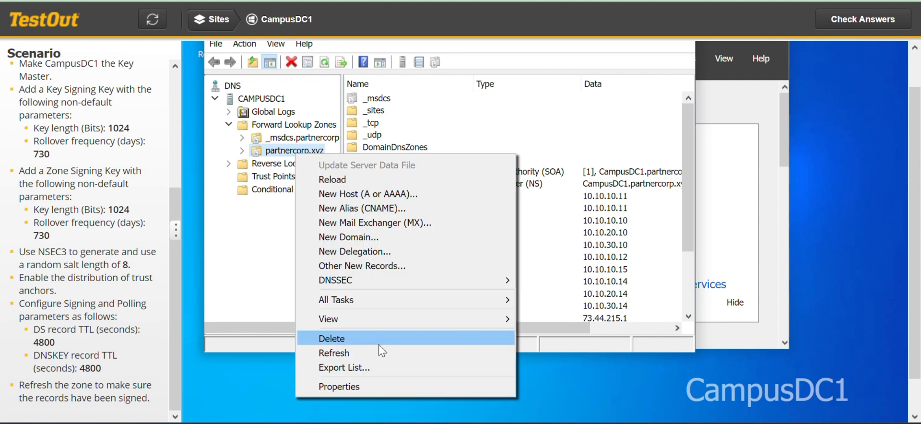
left_click(334, 352)
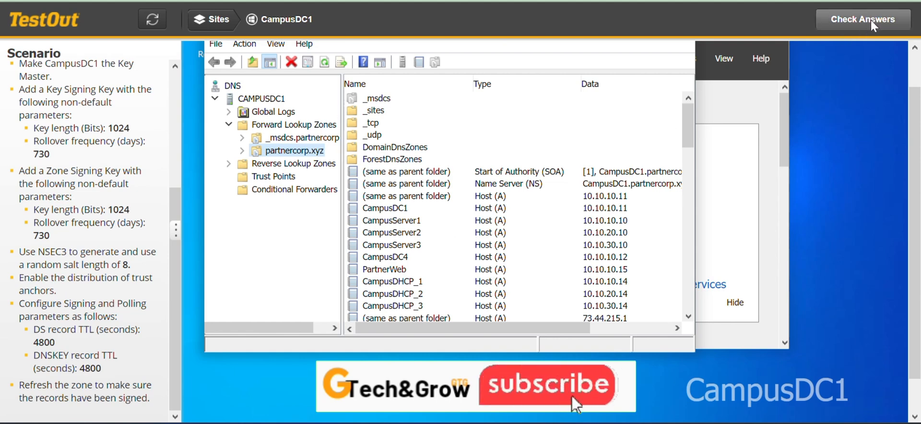
- Check answers to score the lab 6/6 and review the task summary
left_click(862, 19)
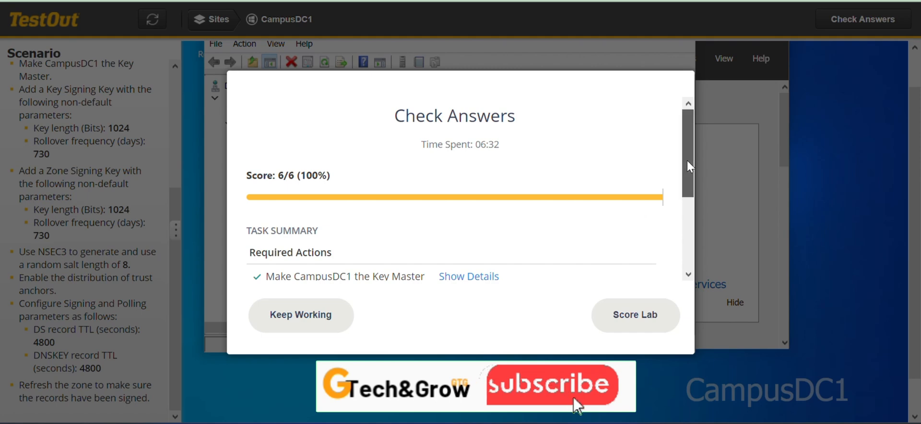
scroll("down", 3)
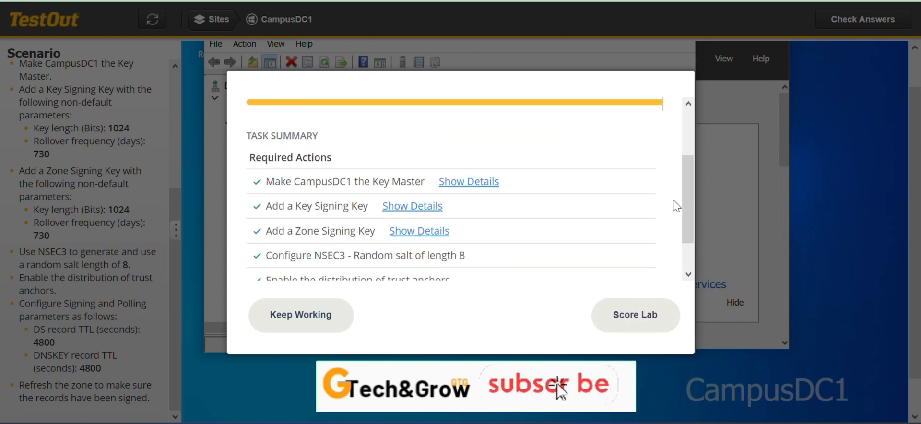
left_click(635, 314)
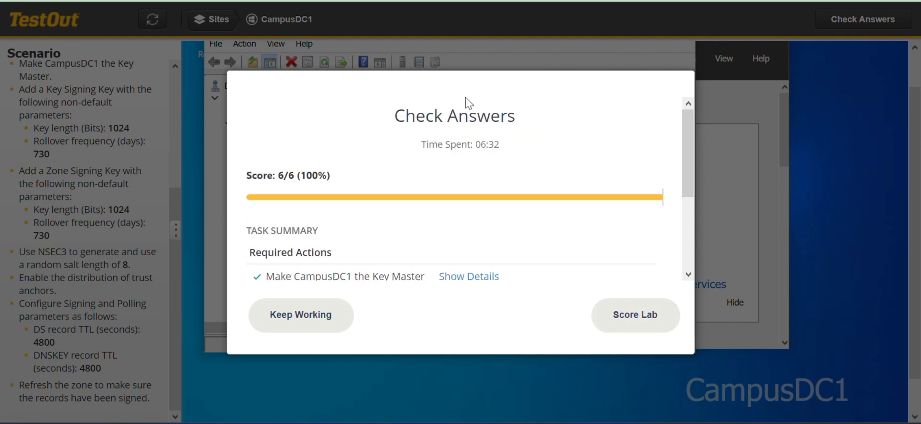